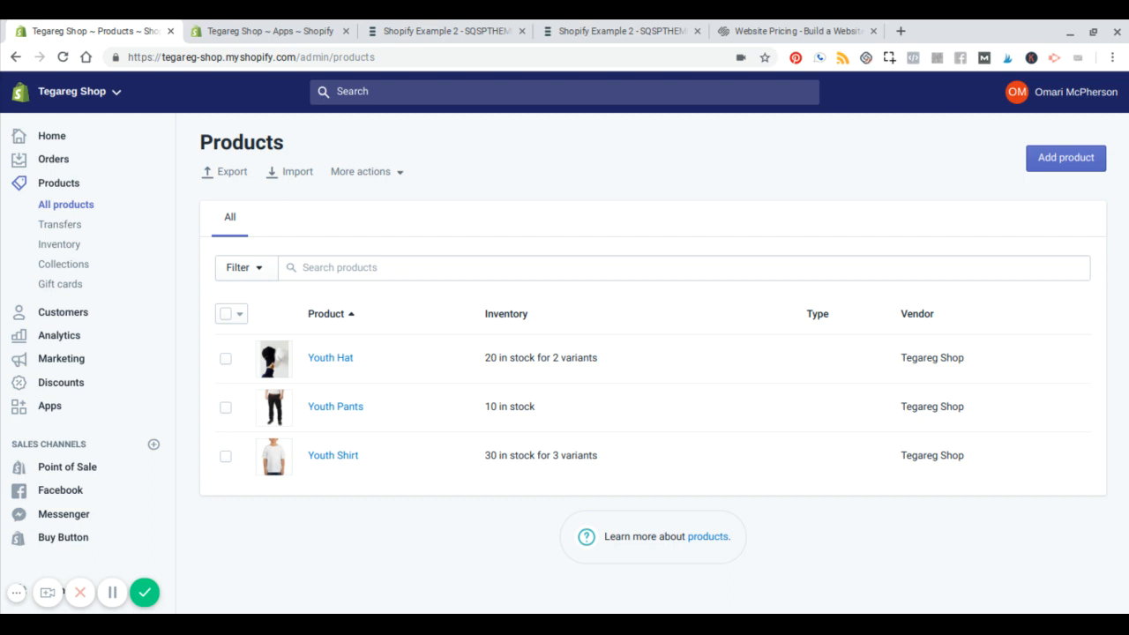
pyautogui.moveTo(612, 177)
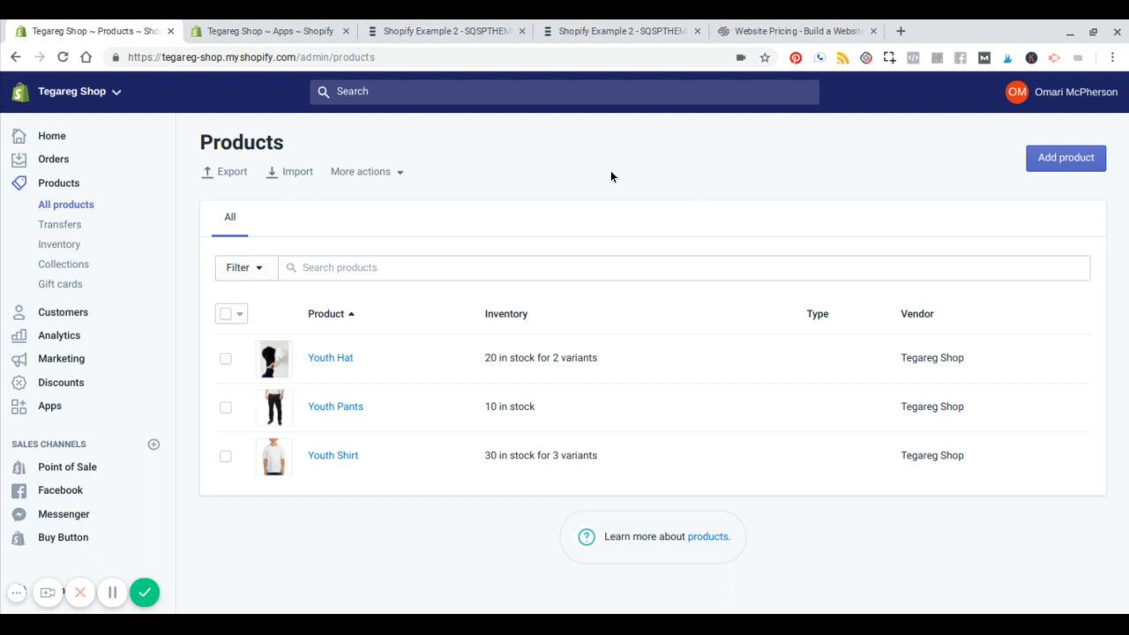
pyautogui.moveTo(663, 154)
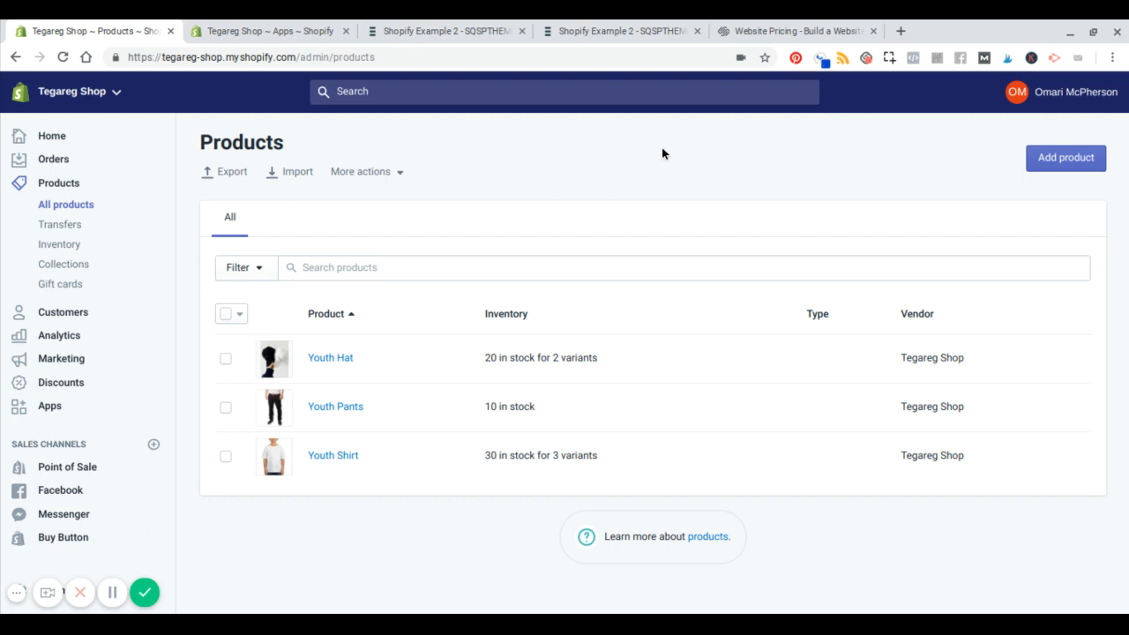
pyautogui.moveTo(689, 171)
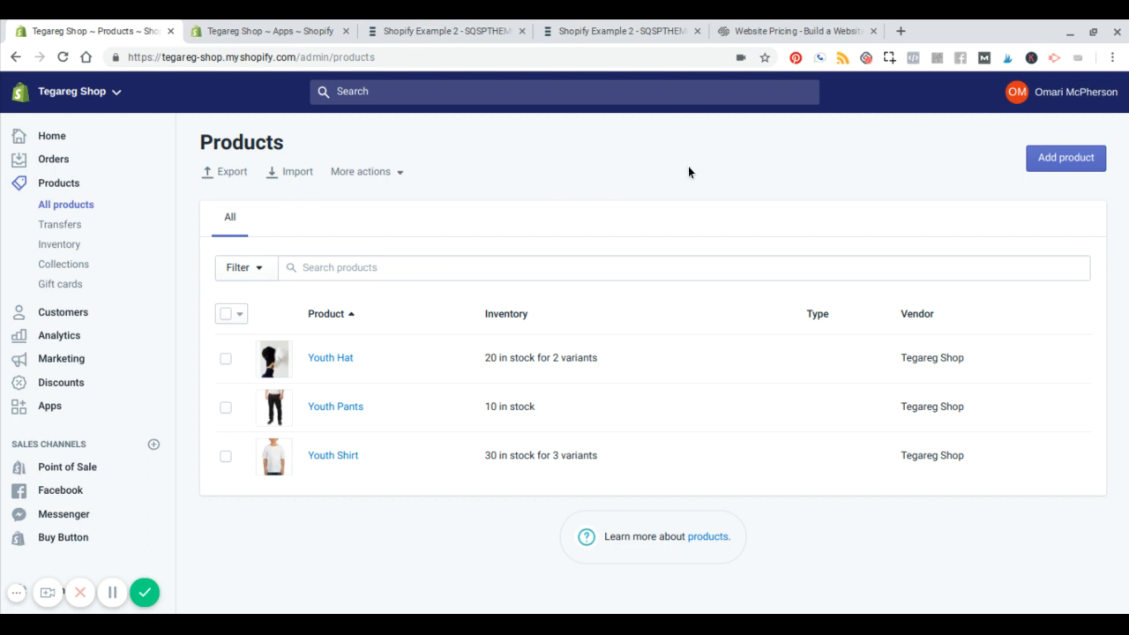
pyautogui.moveTo(152, 294)
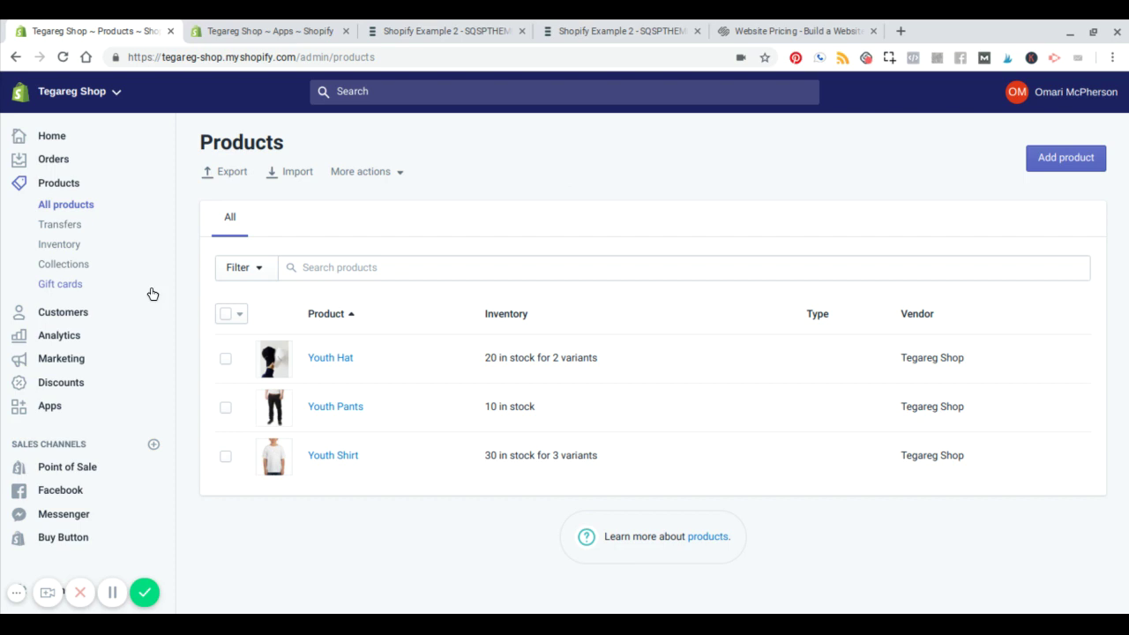
pyautogui.moveTo(641, 158)
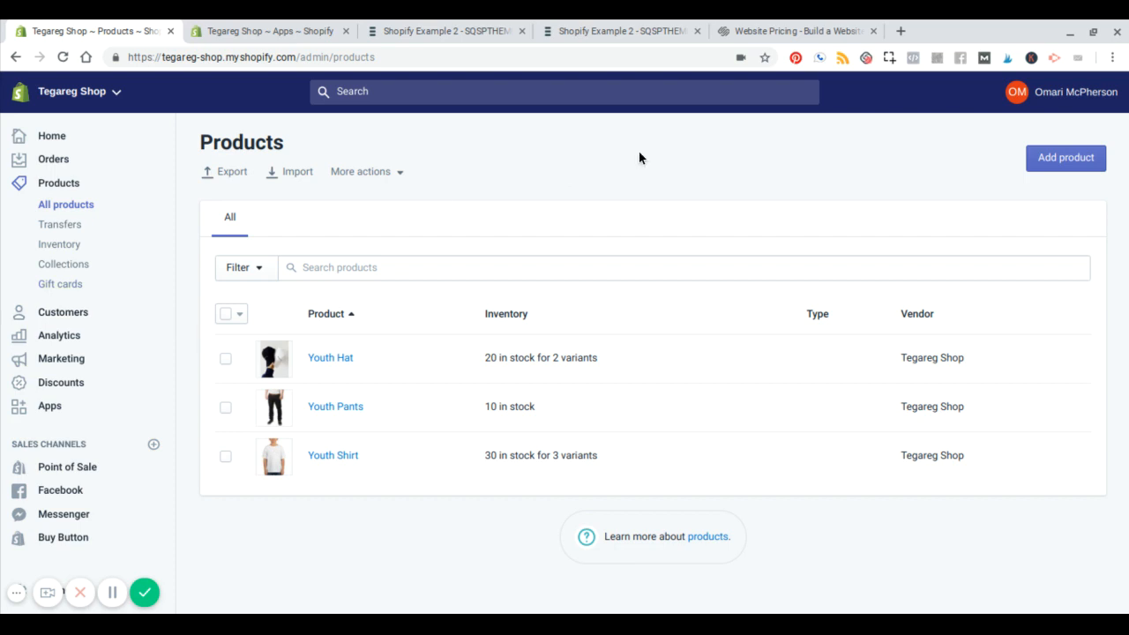
pyautogui.moveTo(708, 141)
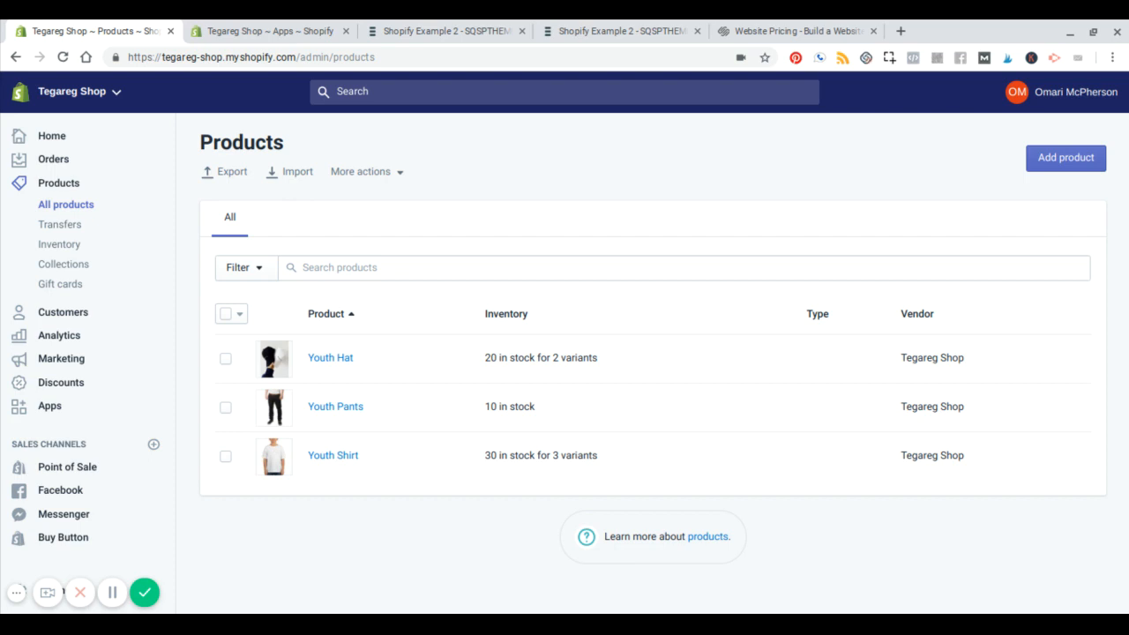
pyautogui.moveTo(57, 466)
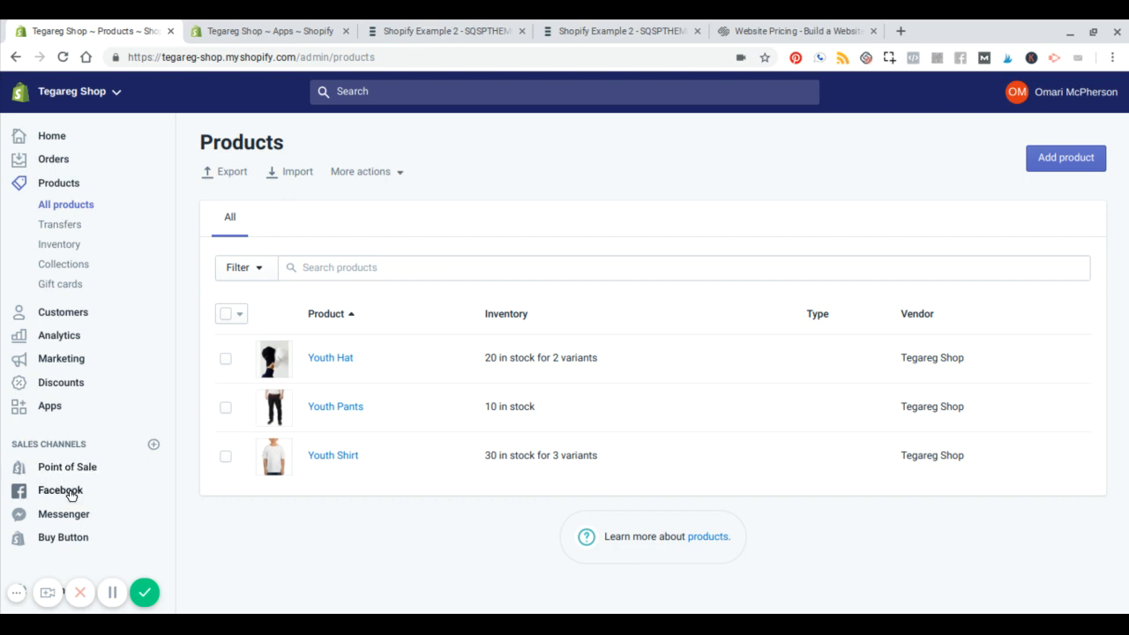
pyautogui.moveTo(63, 537)
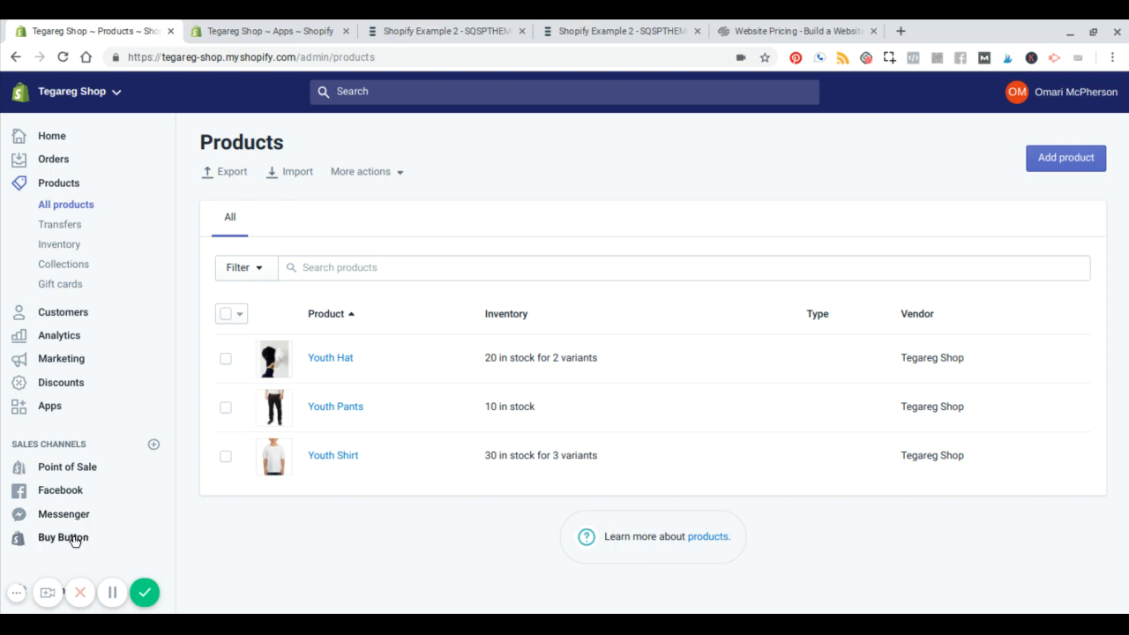
pyautogui.moveTo(59, 544)
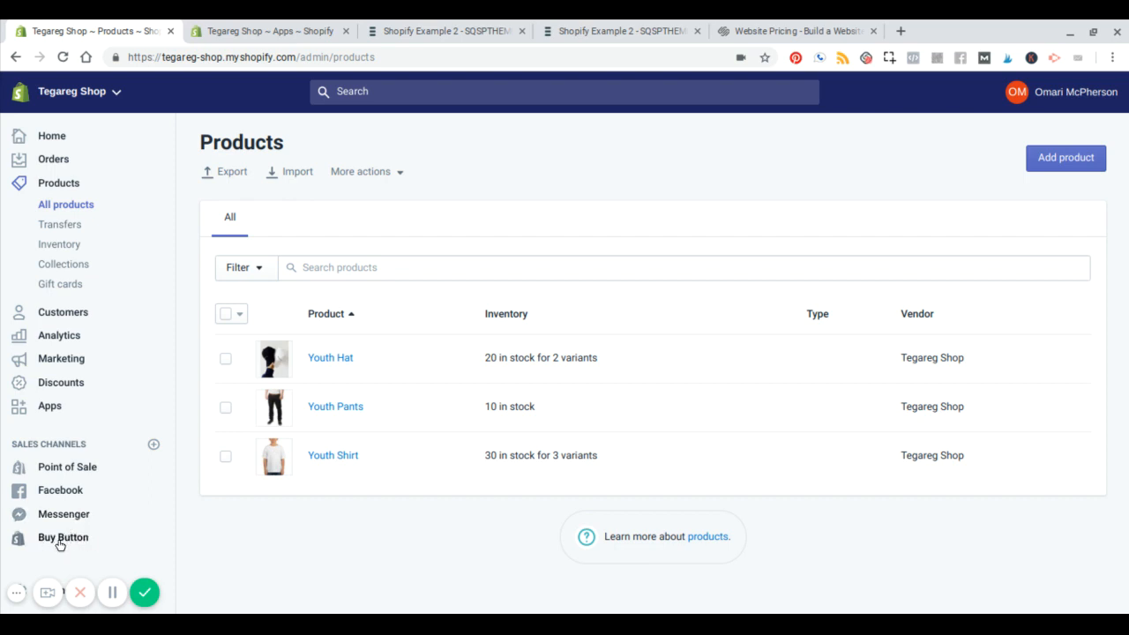
pyautogui.moveTo(51, 532)
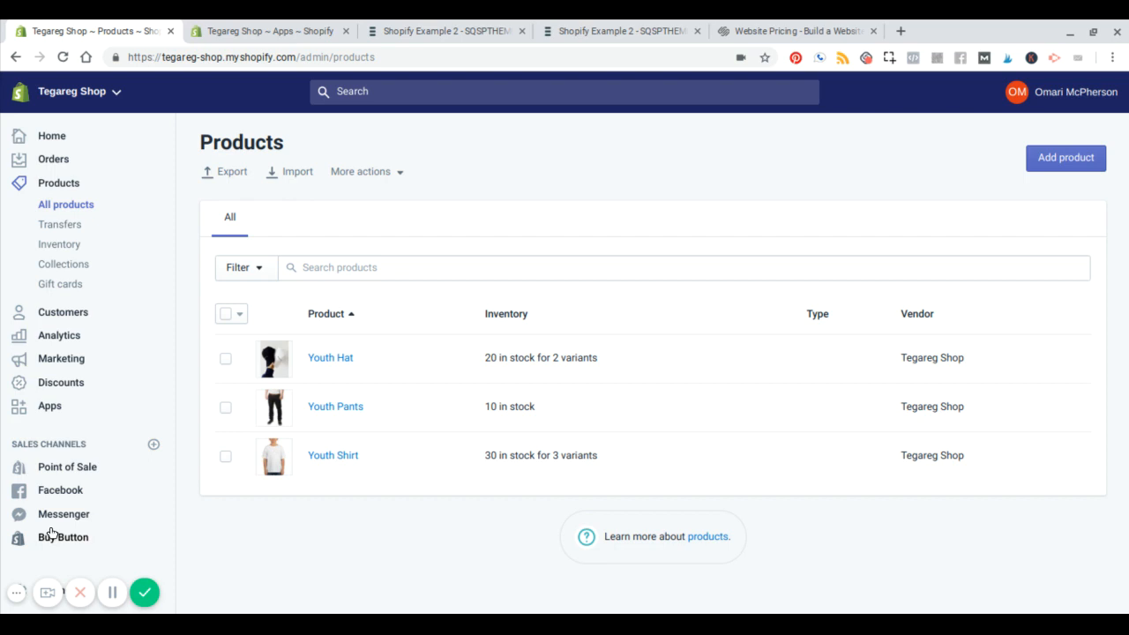
pyautogui.moveTo(61, 471)
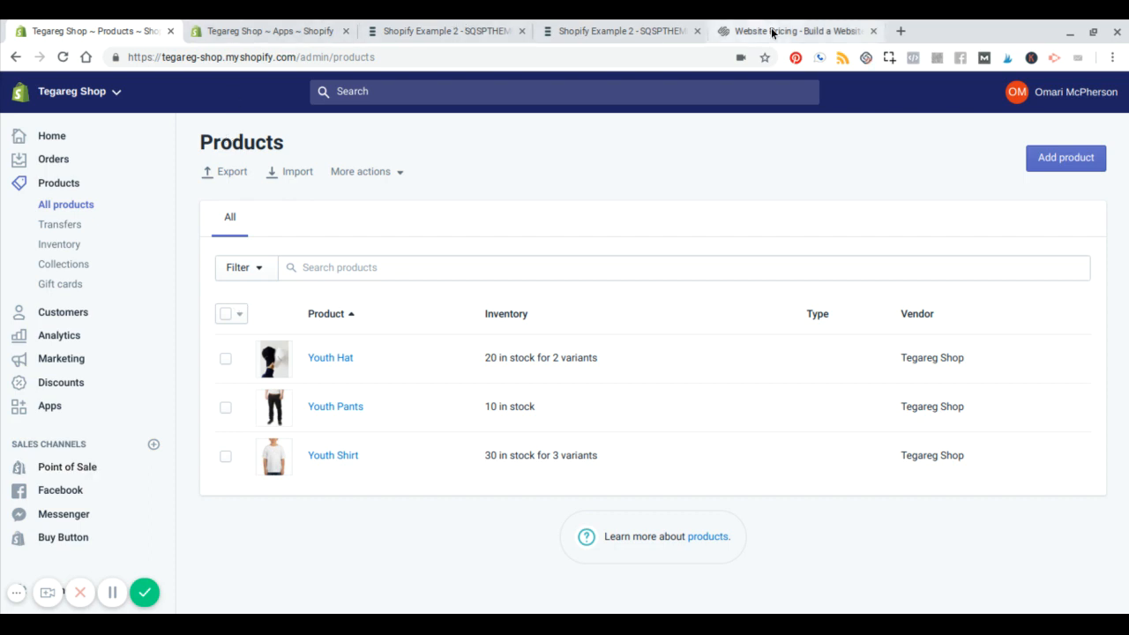
# - Review Squarespace's Personal ($12) and Business ($18) monthly website plans
pyautogui.click(794, 30)
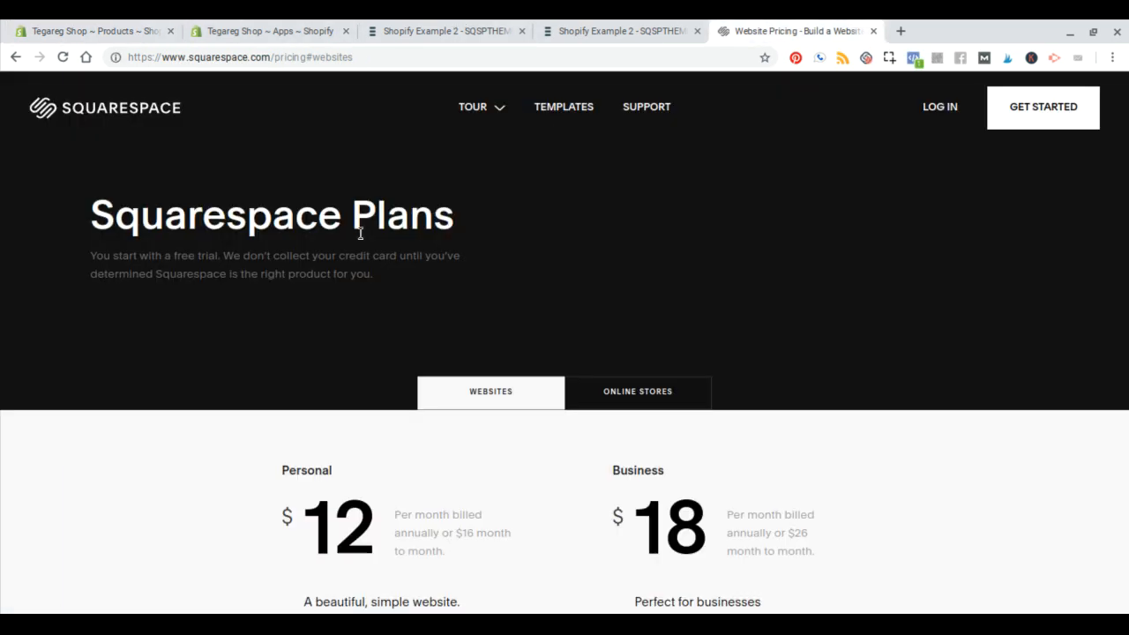
pyautogui.scroll(-3)
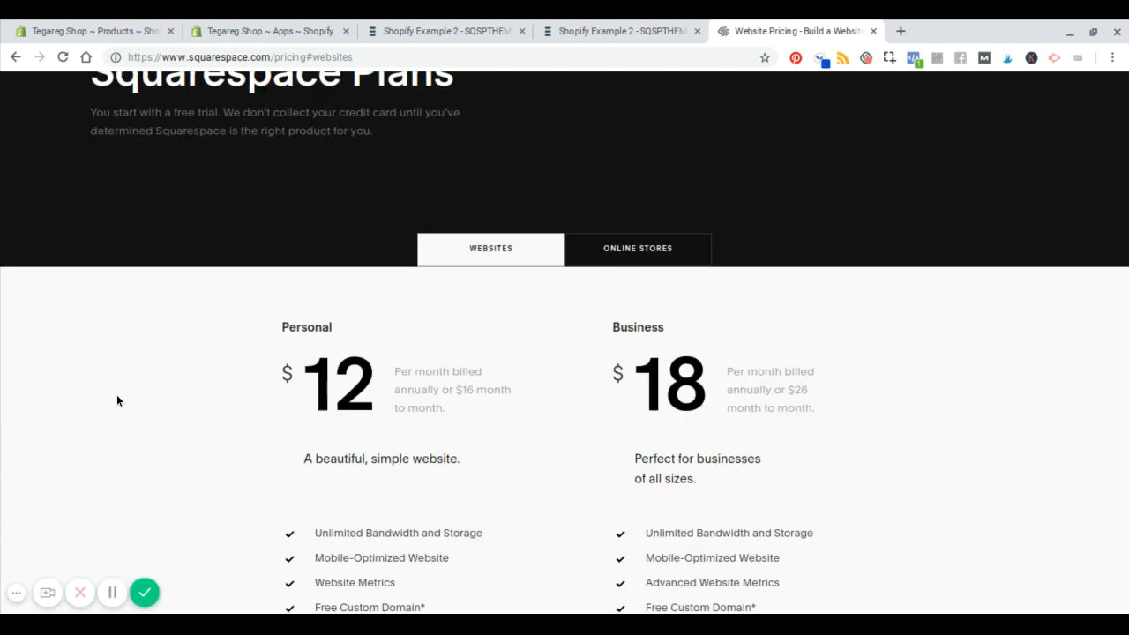
pyautogui.moveTo(471, 344)
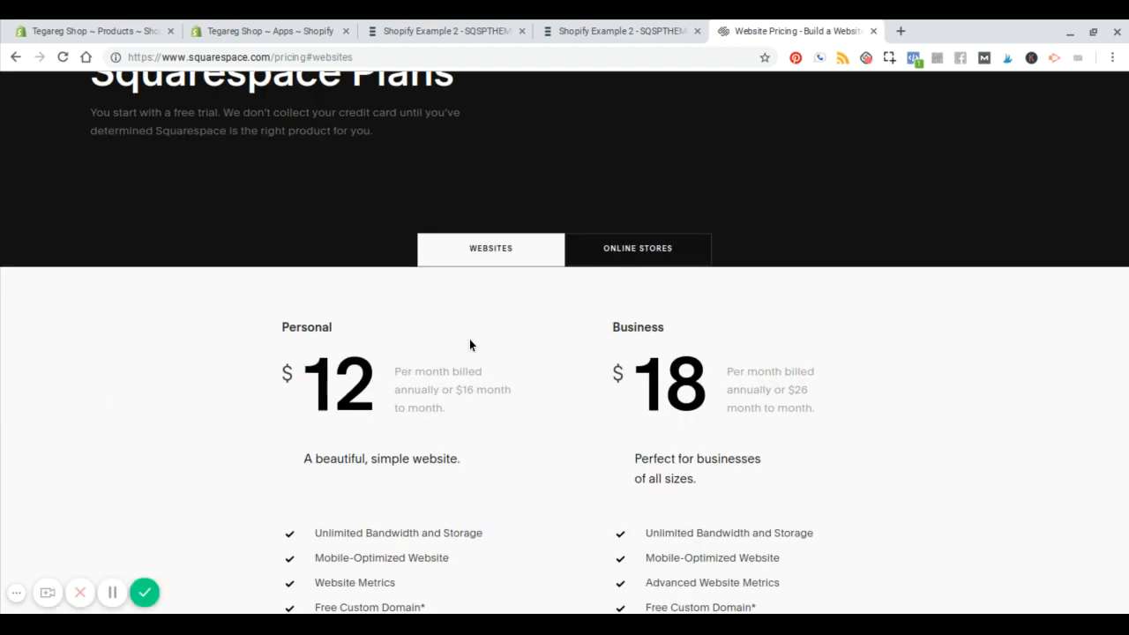
pyautogui.moveTo(170, 341)
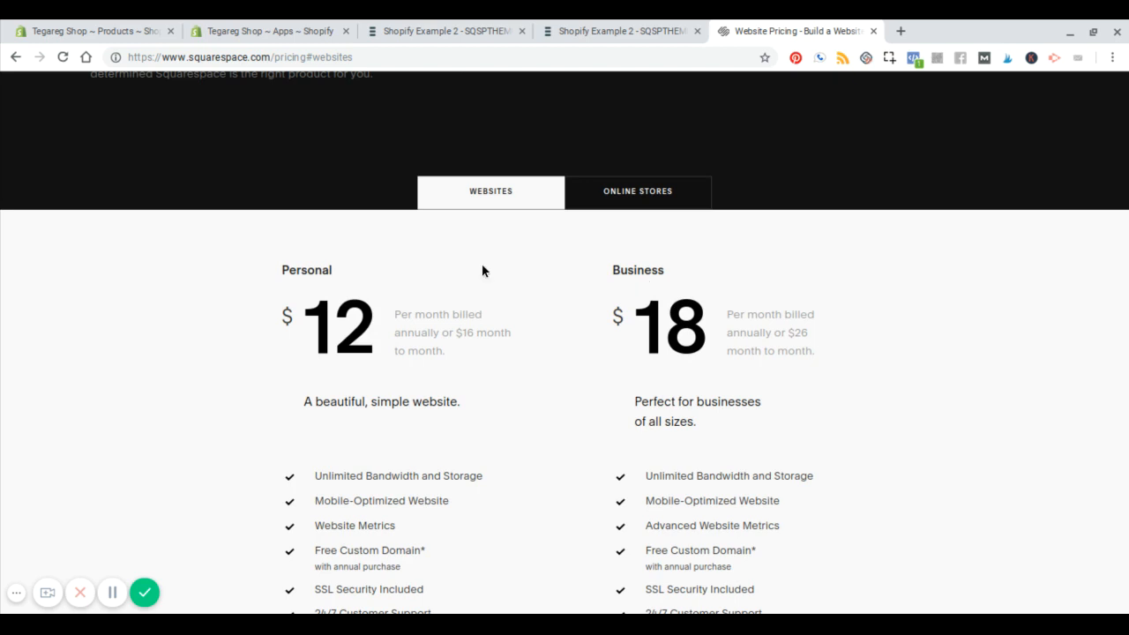
pyautogui.moveTo(440, 271)
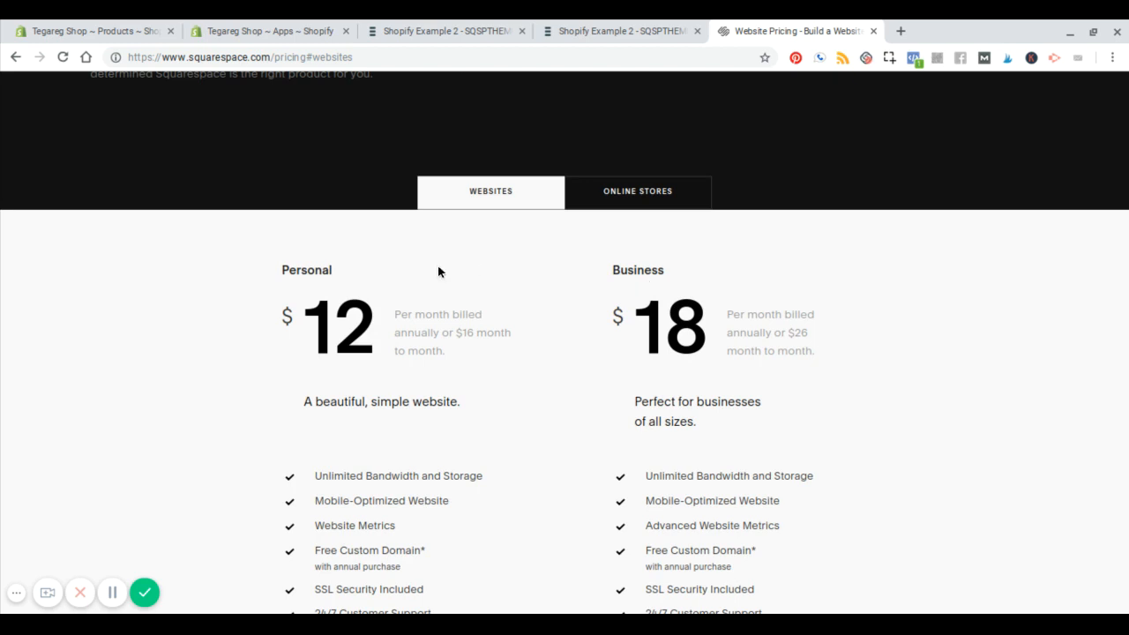
pyautogui.moveTo(324, 340)
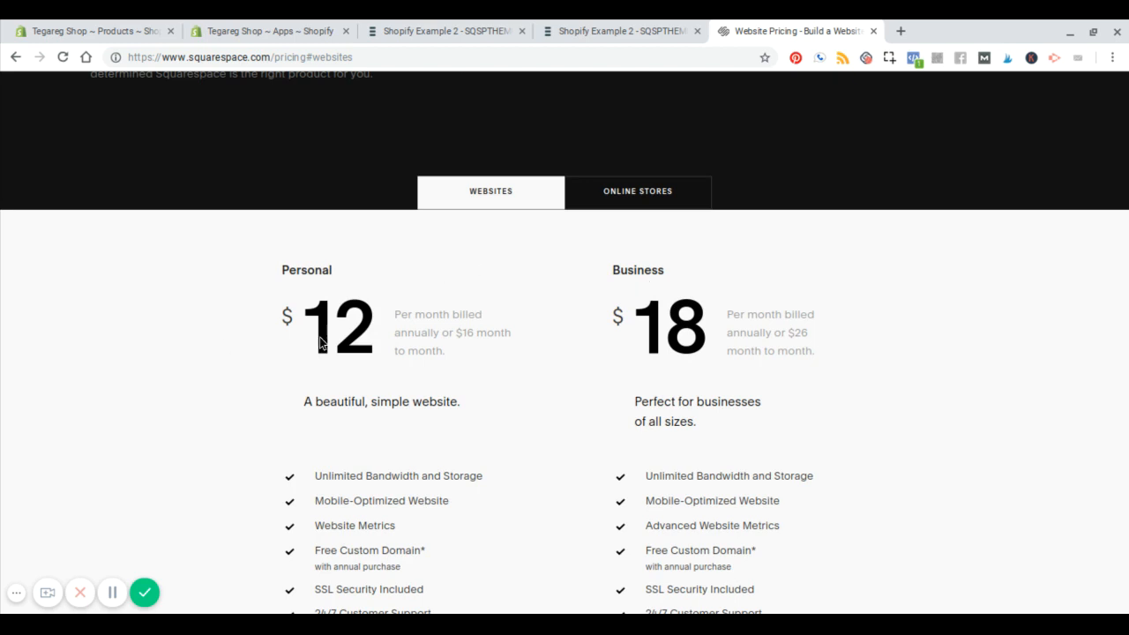
pyautogui.moveTo(416, 326)
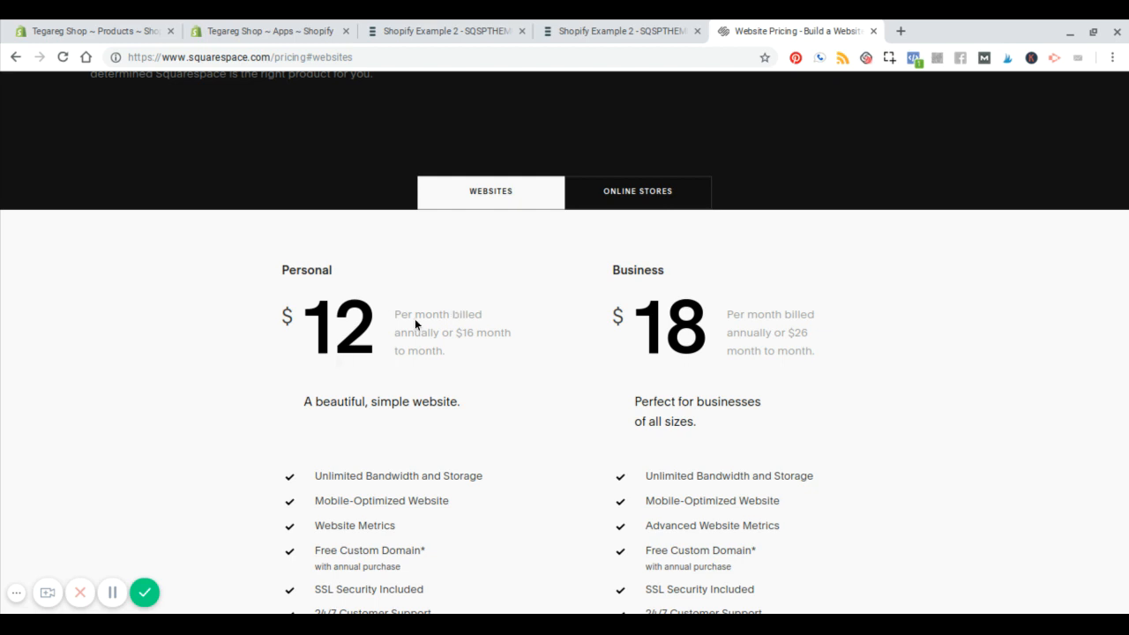
pyautogui.moveTo(481, 379)
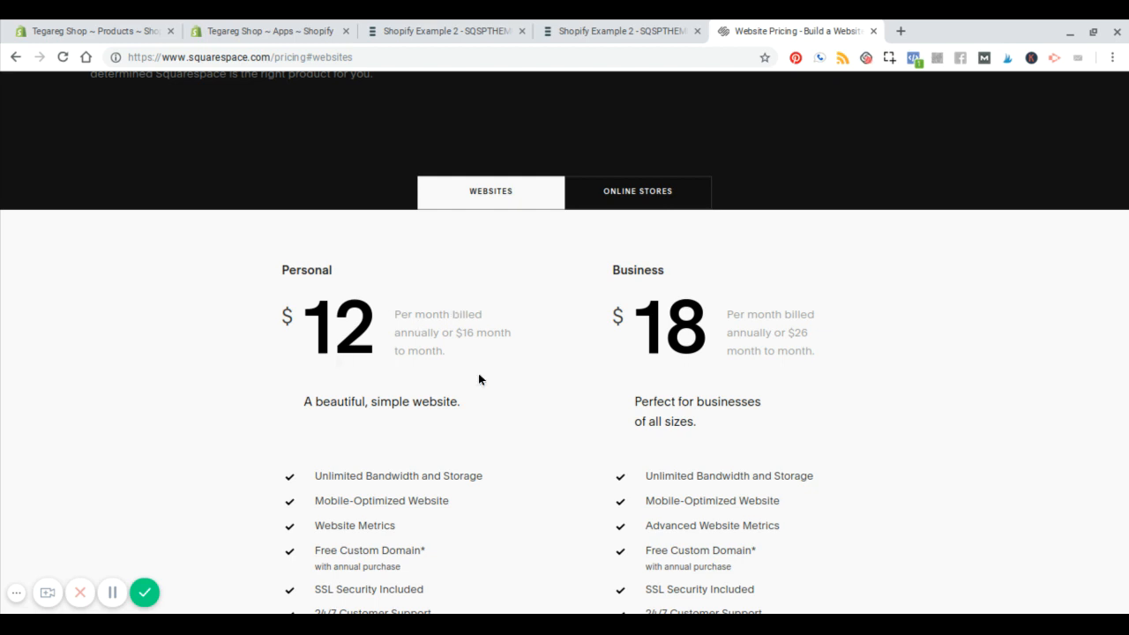
pyautogui.moveTo(376, 304)
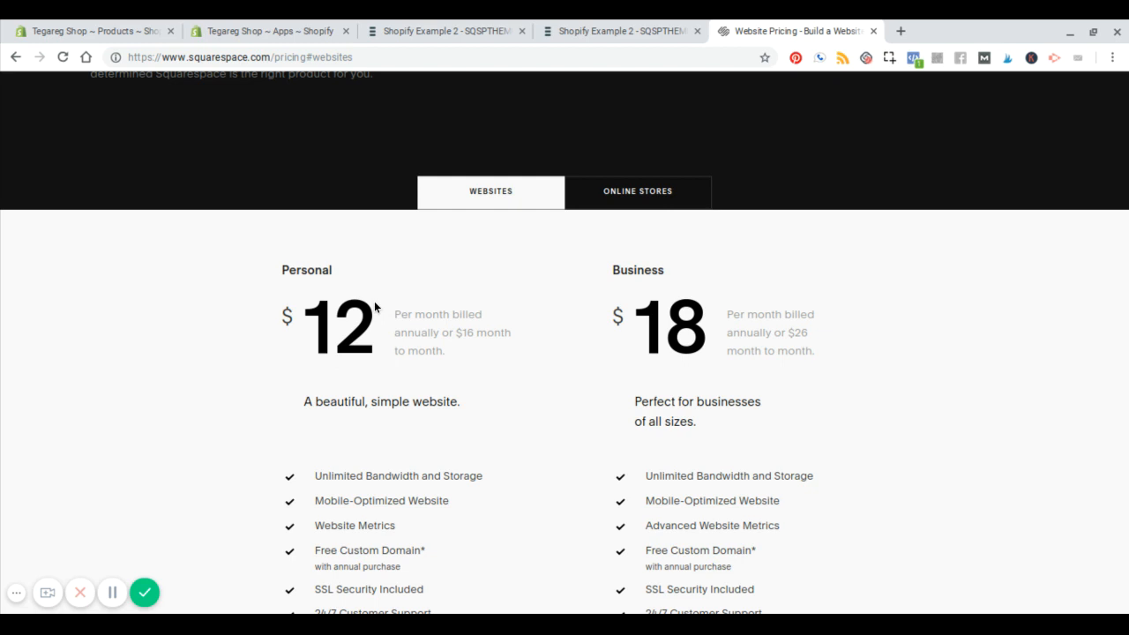
pyautogui.moveTo(467, 344)
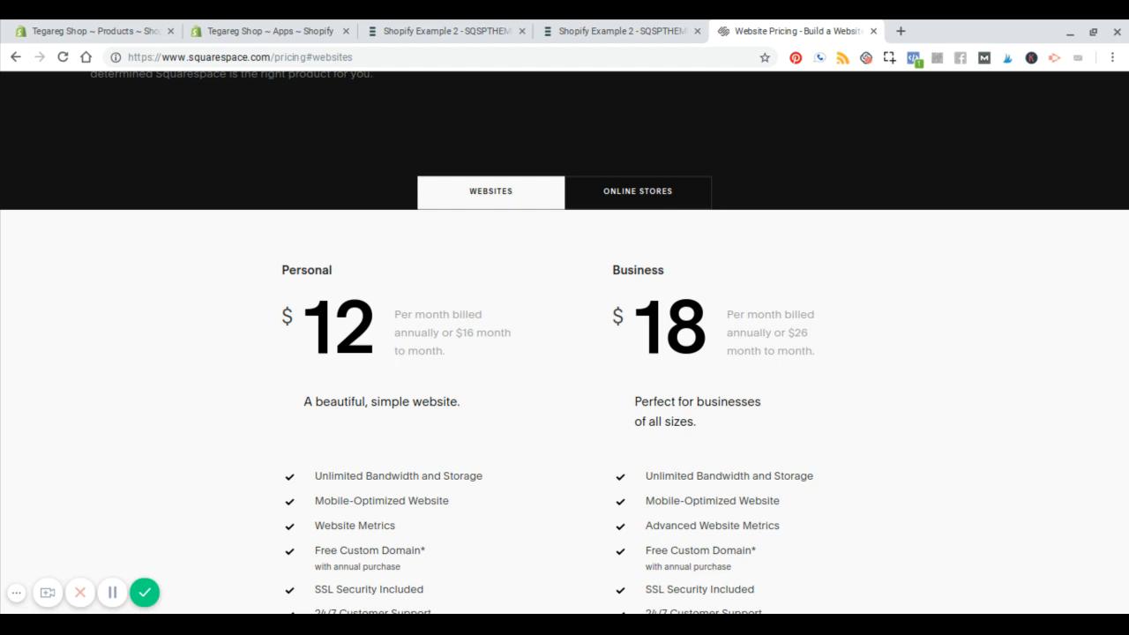
pyautogui.scroll(-3)
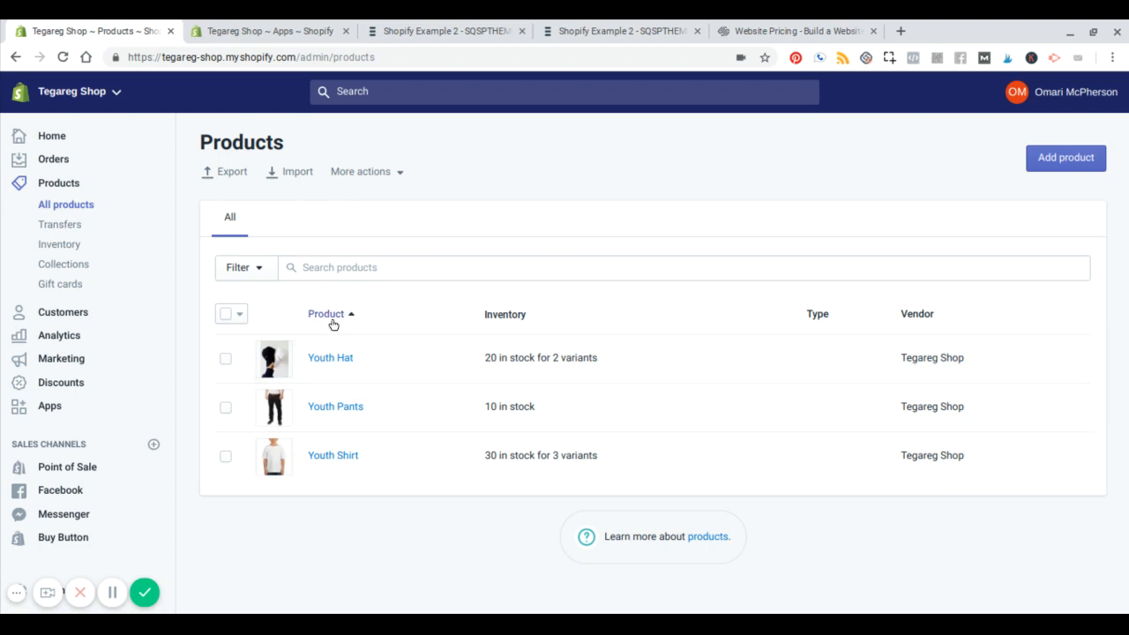
pyautogui.moveTo(476, 320)
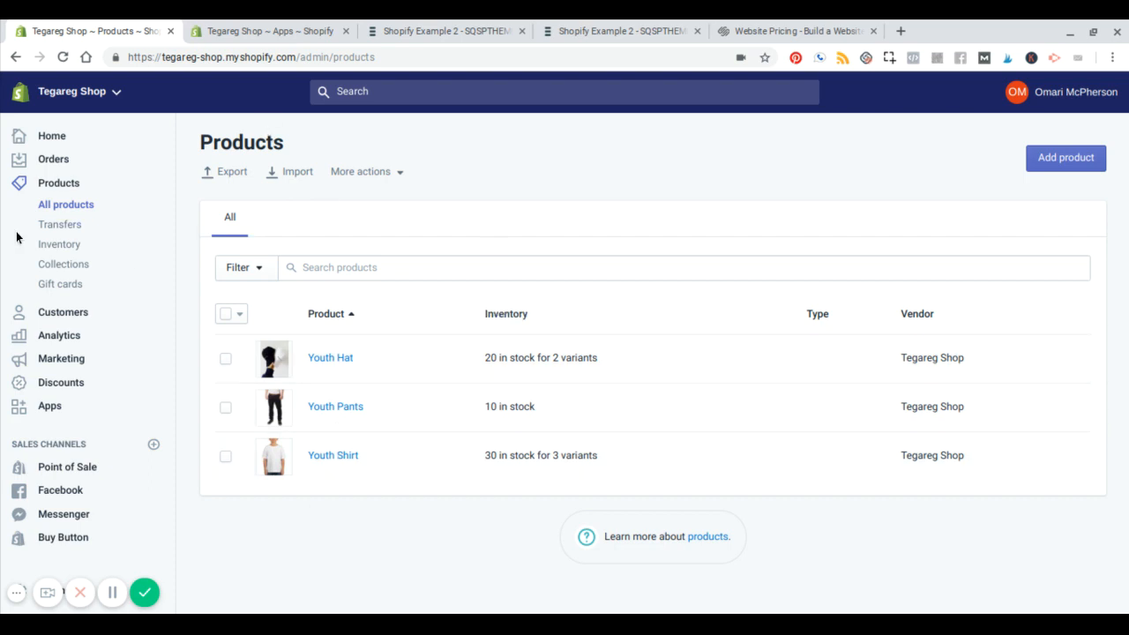
pyautogui.moveTo(63, 264)
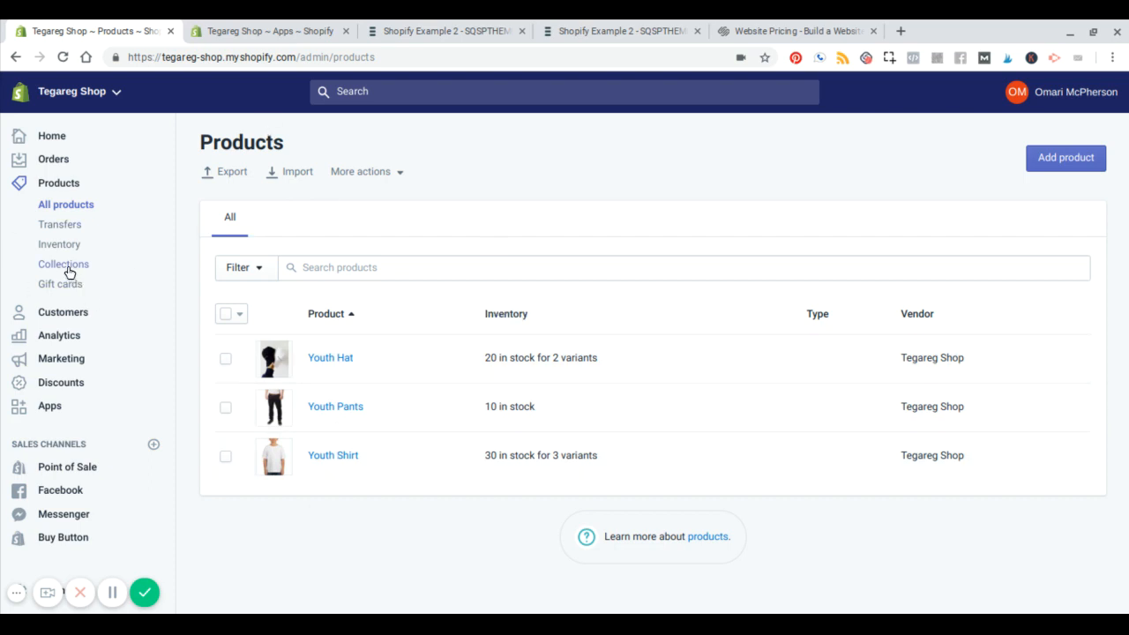
# - Check the Home page collection's Youth Pants, Hat and Shirt, then go to Buy Button
pyautogui.click(63, 263)
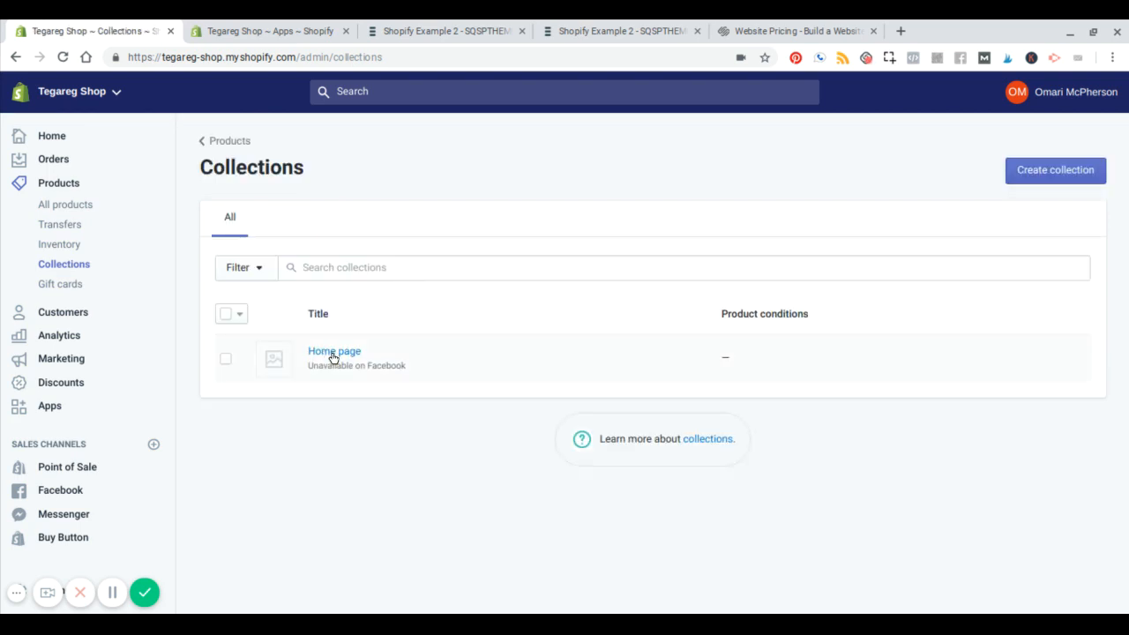
pyautogui.click(333, 351)
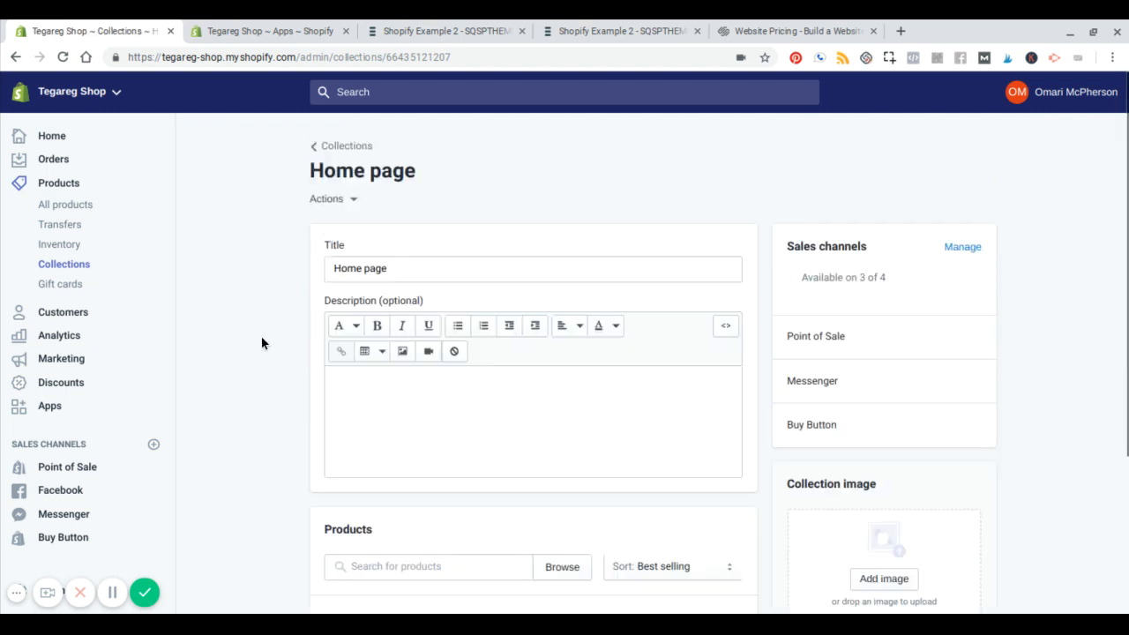
pyautogui.scroll(-3)
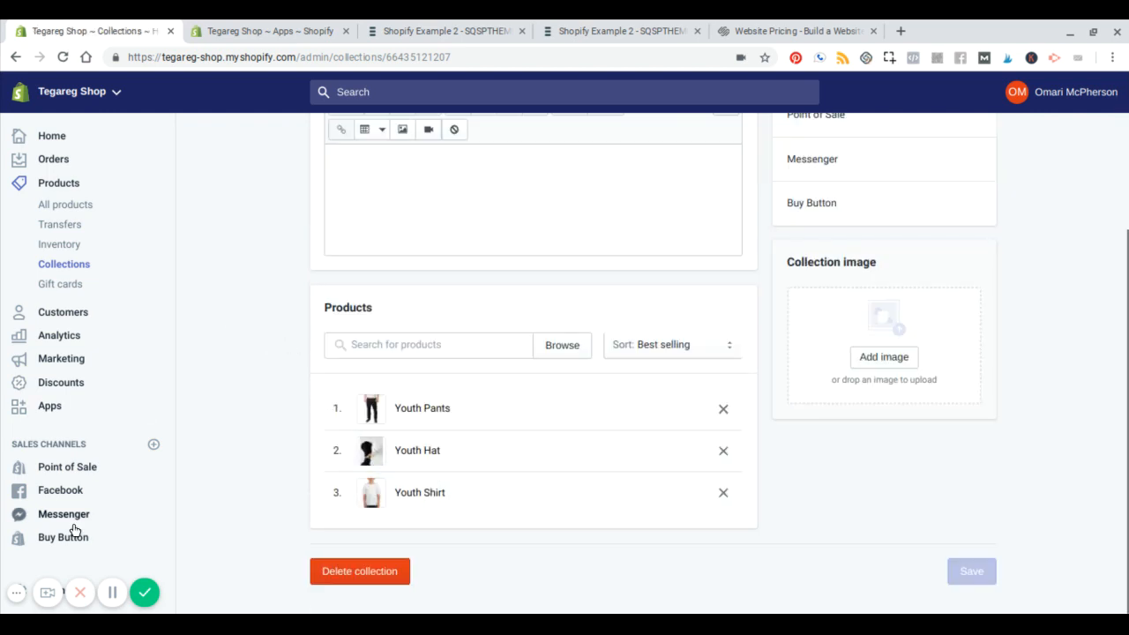
pyautogui.click(63, 537)
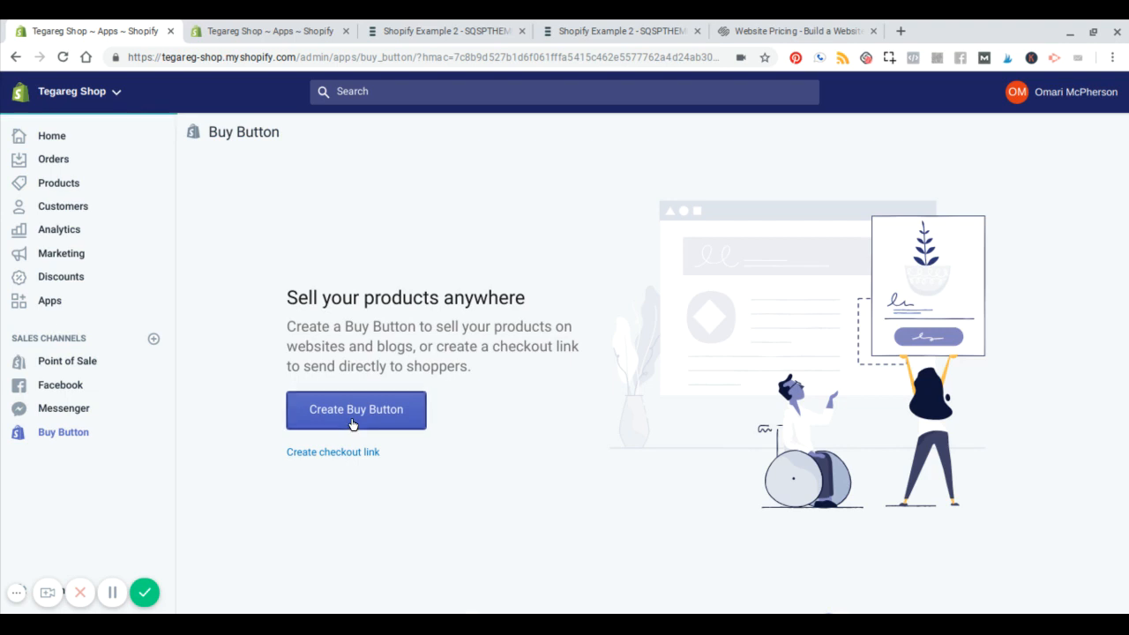
# - Pick Youth Pants for the Buy Button after briefly trying the Home page collection
pyautogui.click(355, 409)
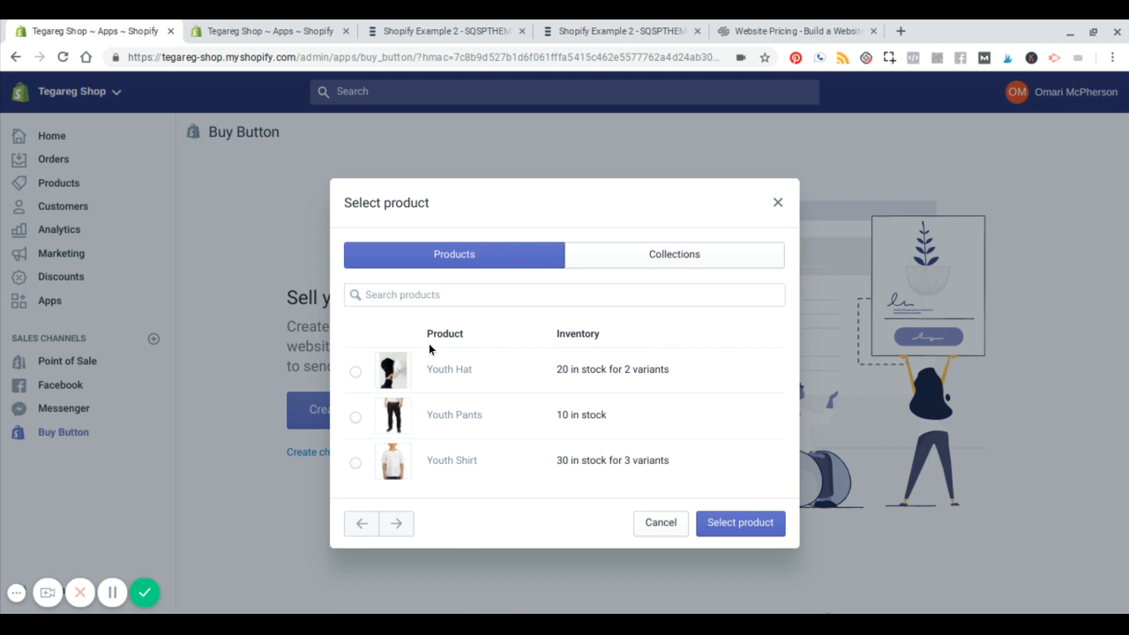
pyautogui.click(355, 417)
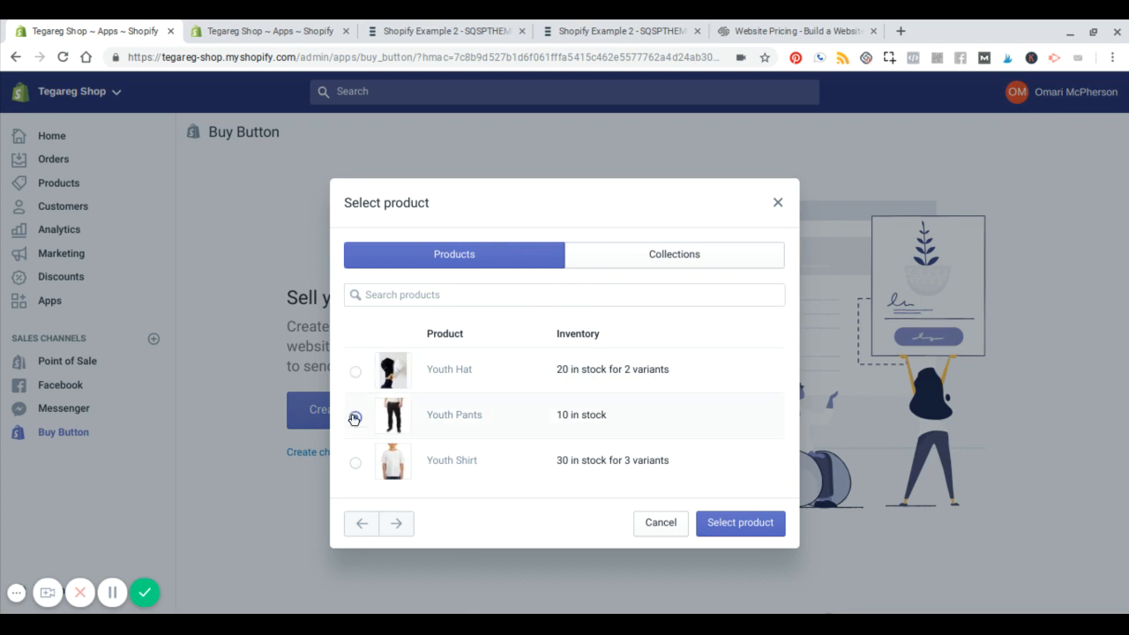
pyautogui.click(355, 417)
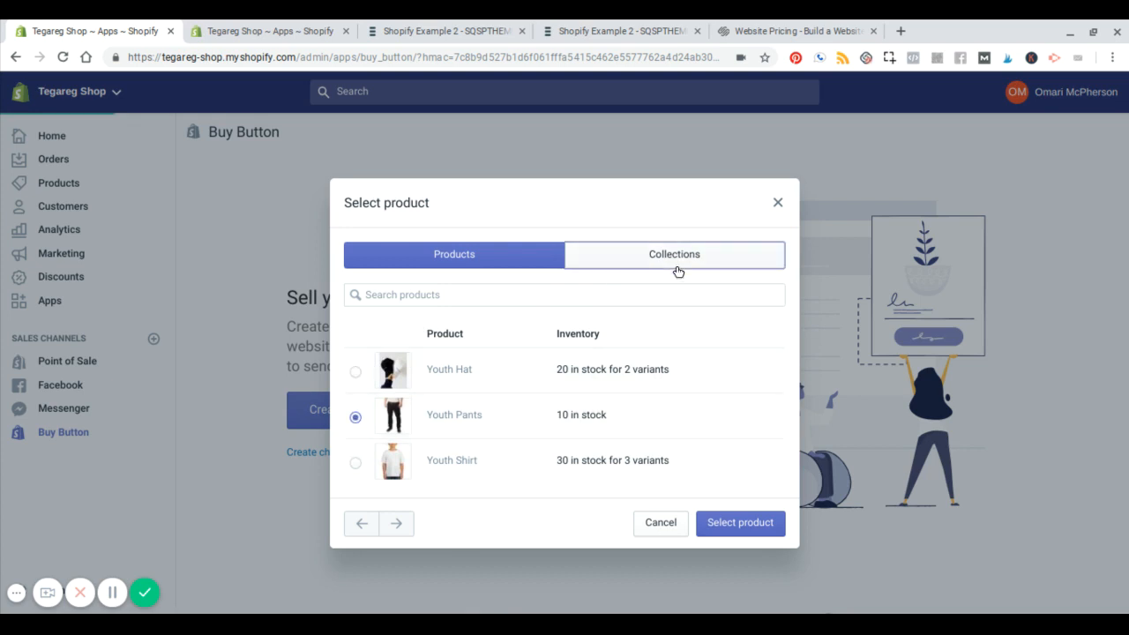
pyautogui.click(674, 255)
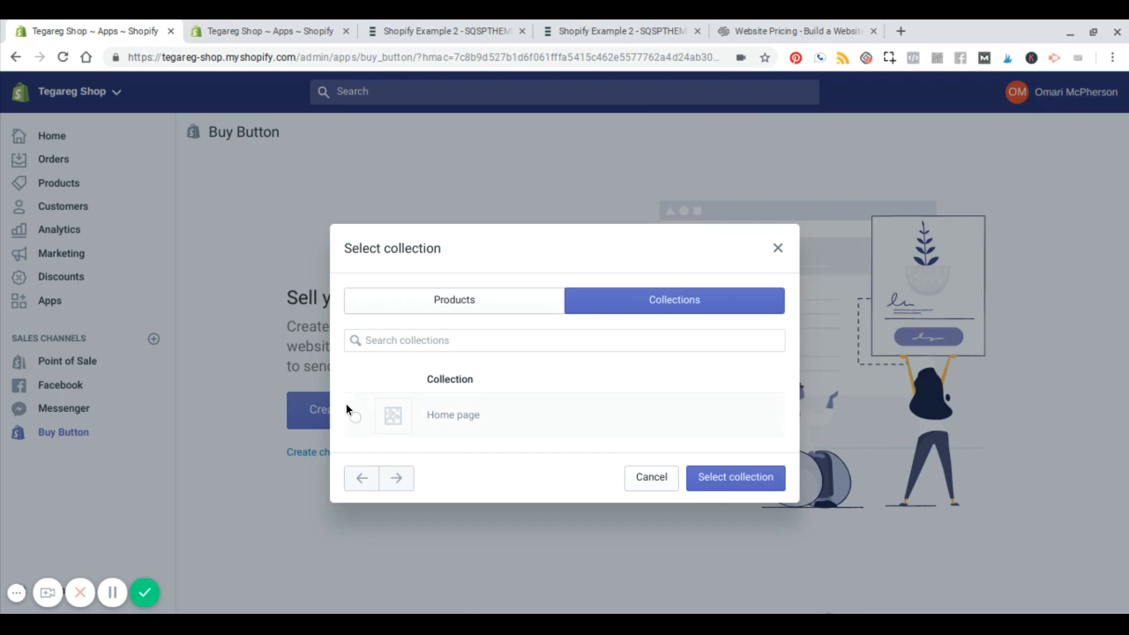
pyautogui.click(355, 416)
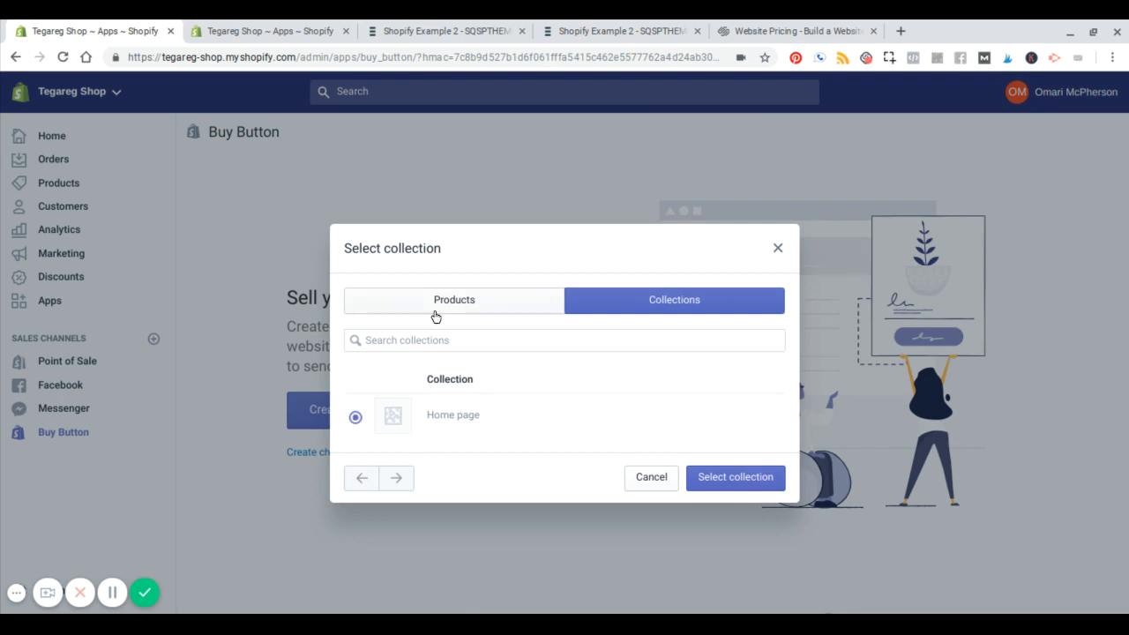
pyautogui.click(453, 299)
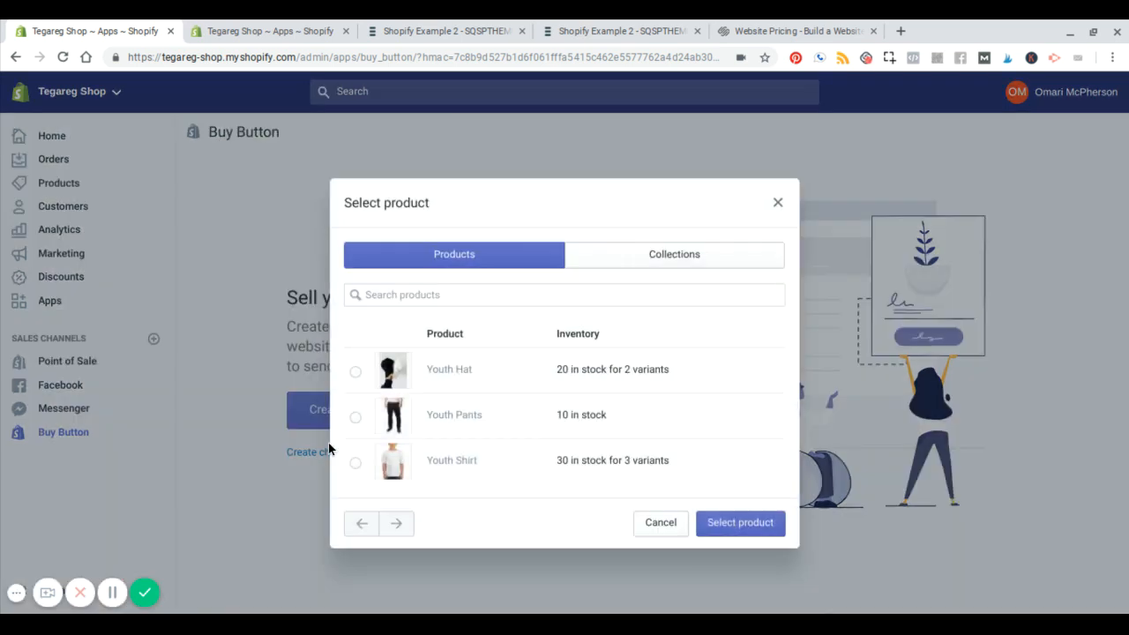
pyautogui.click(355, 417)
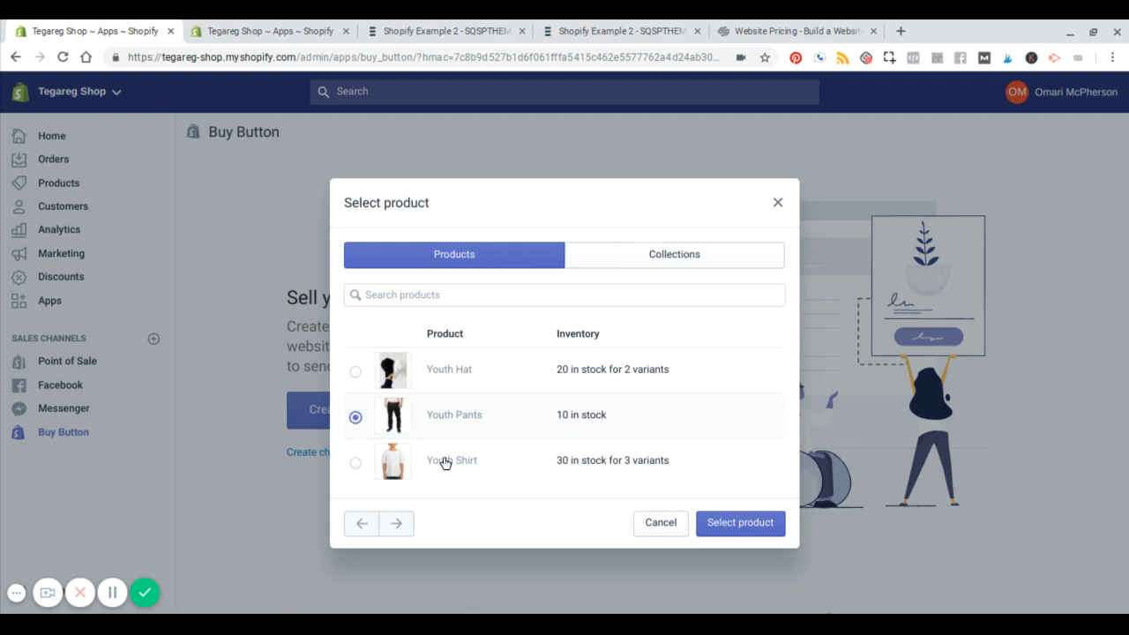
pyautogui.moveTo(740, 523)
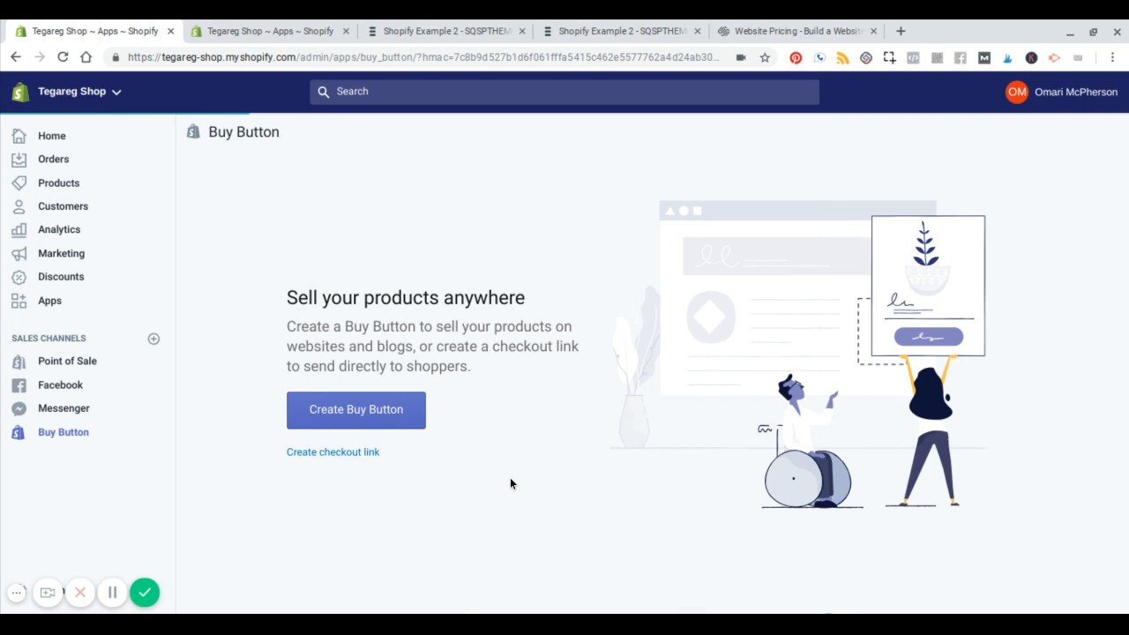
# - Preview the Button and Basic layouts, then choose the Enhanced layout
pyautogui.click(355, 410)
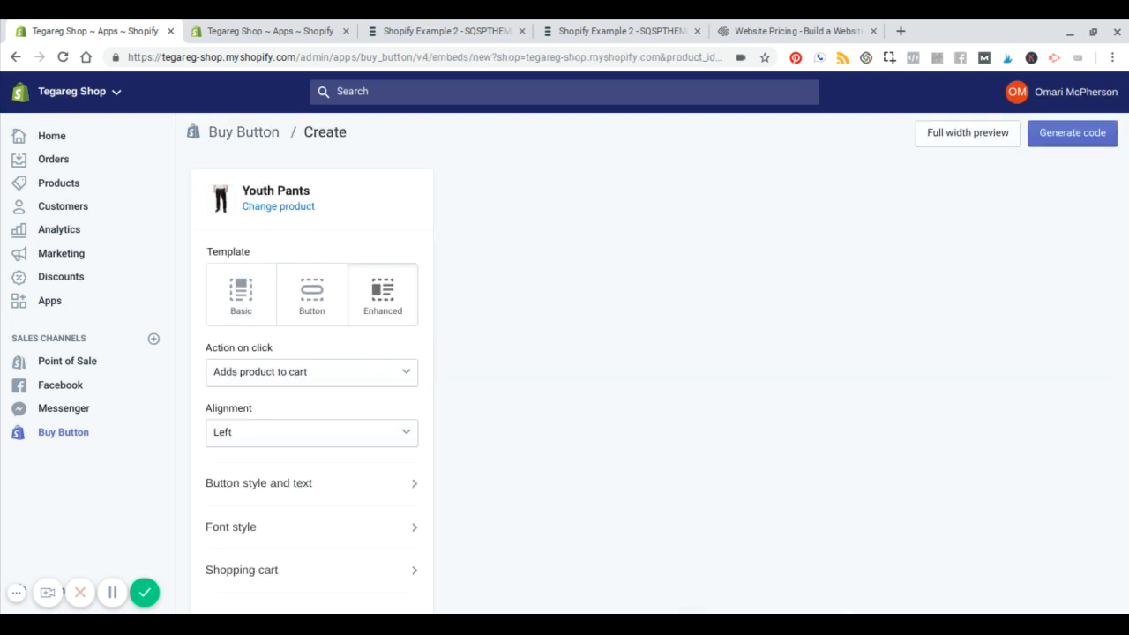
pyautogui.click(382, 291)
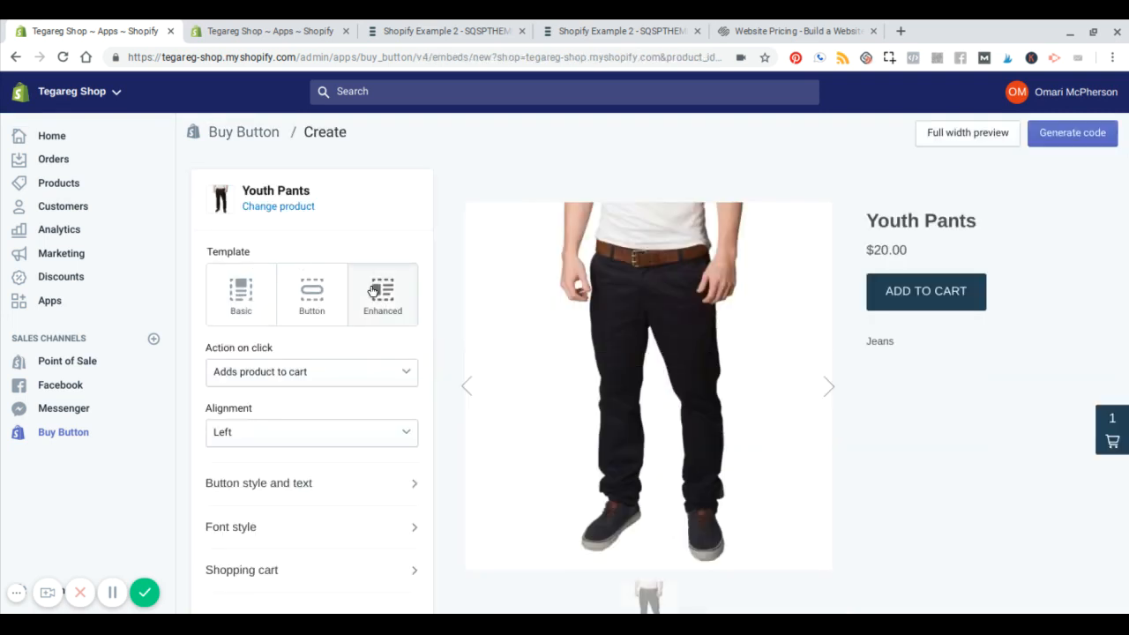
pyautogui.scroll(-3)
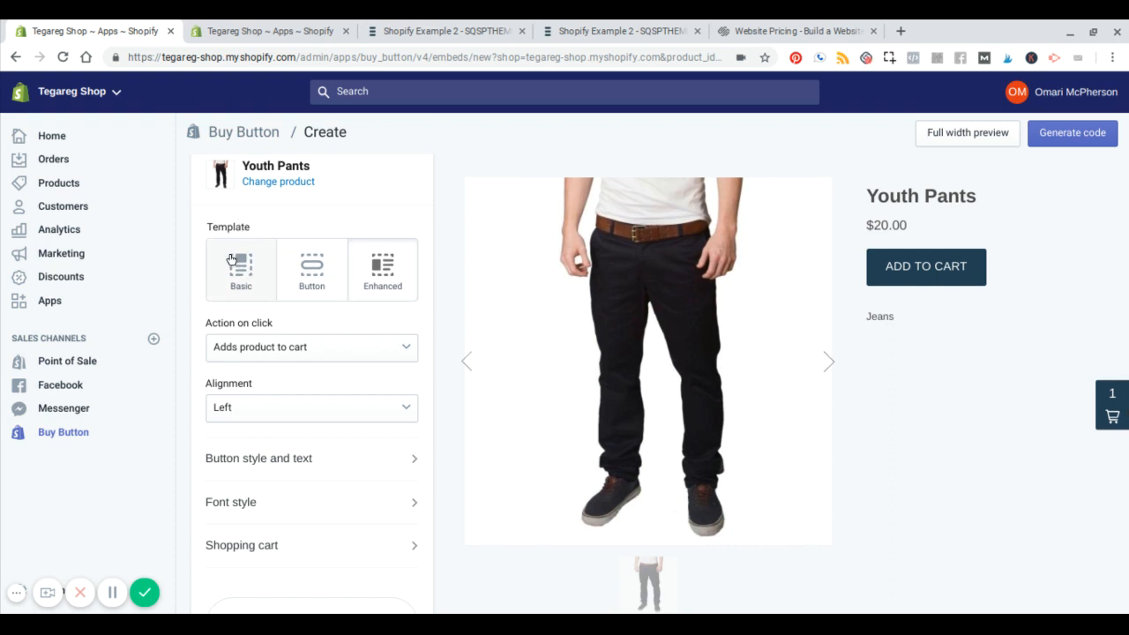
pyautogui.click(311, 269)
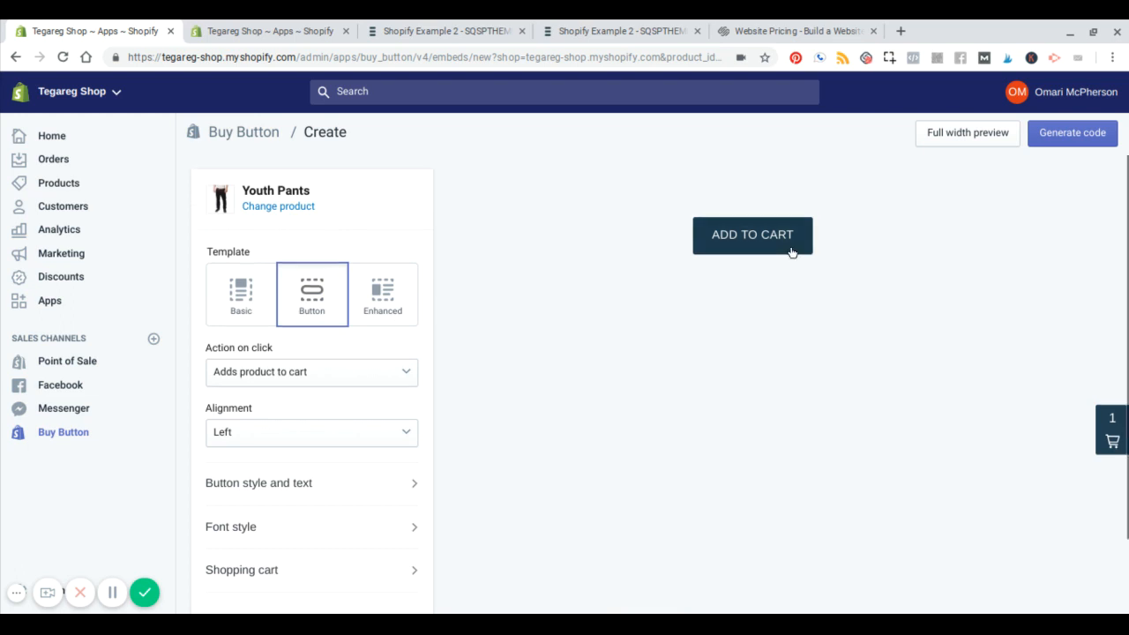
pyautogui.click(240, 294)
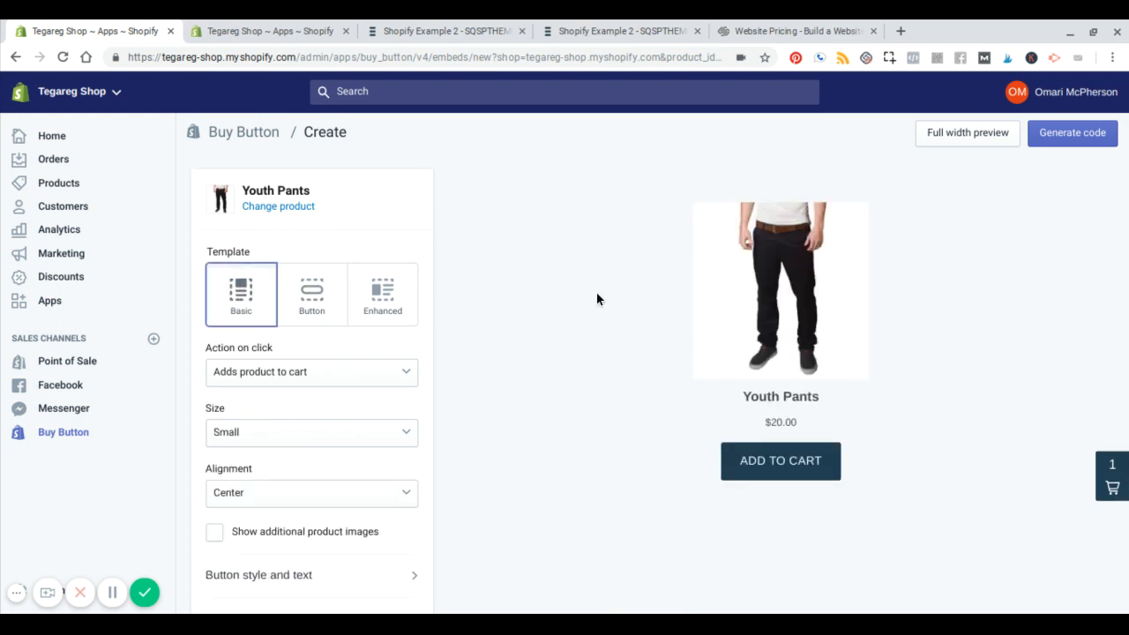
pyautogui.moveTo(776, 392)
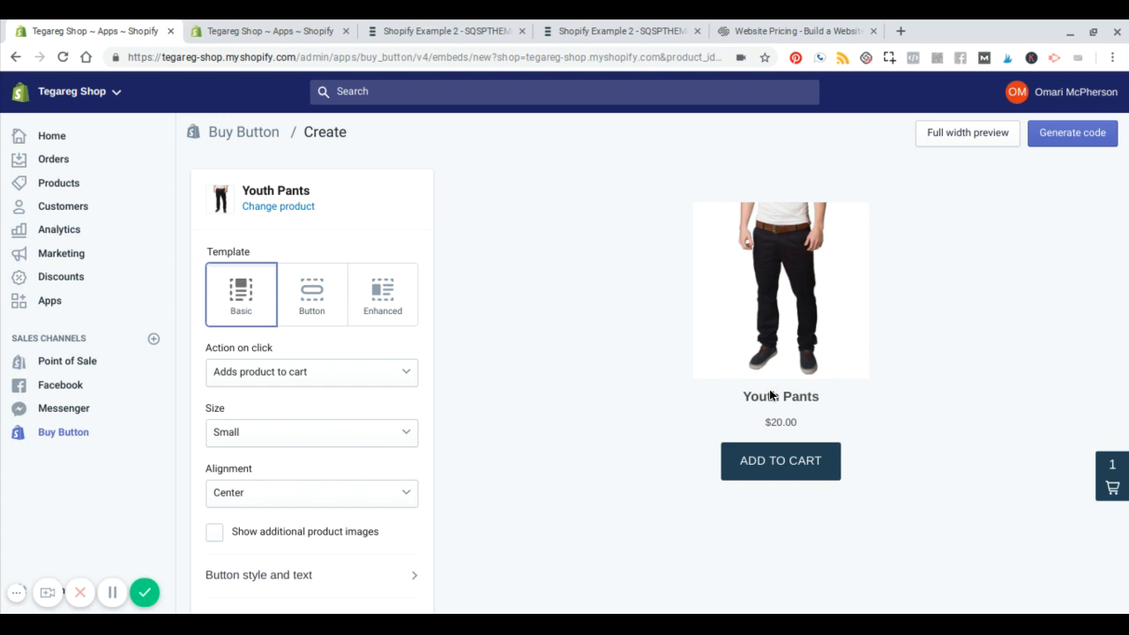
pyautogui.moveTo(396, 300)
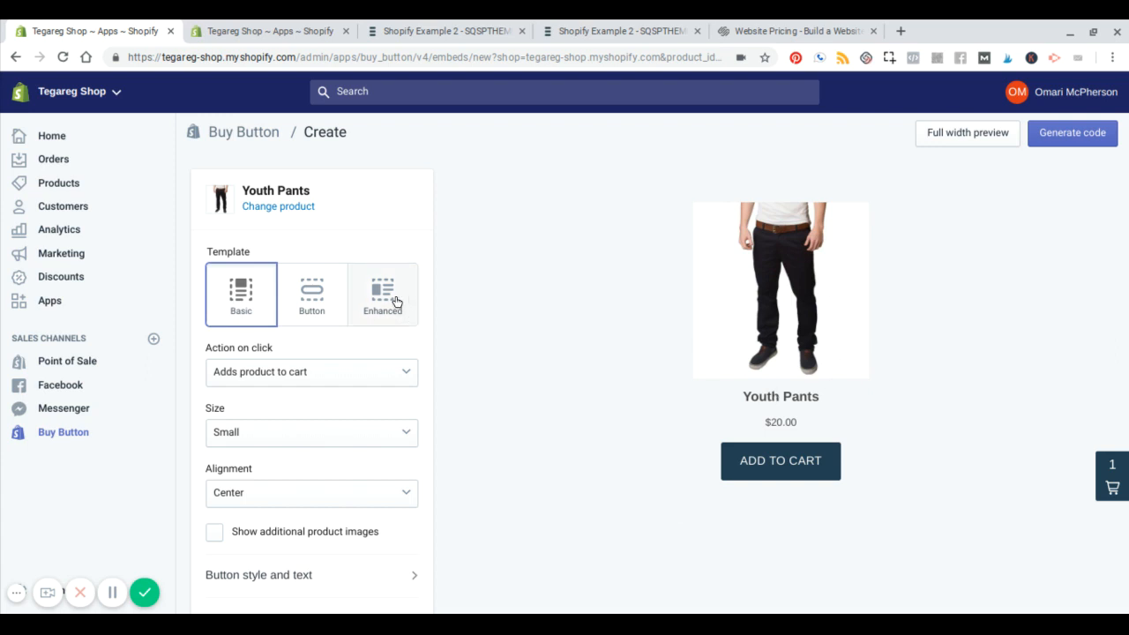
pyautogui.click(383, 293)
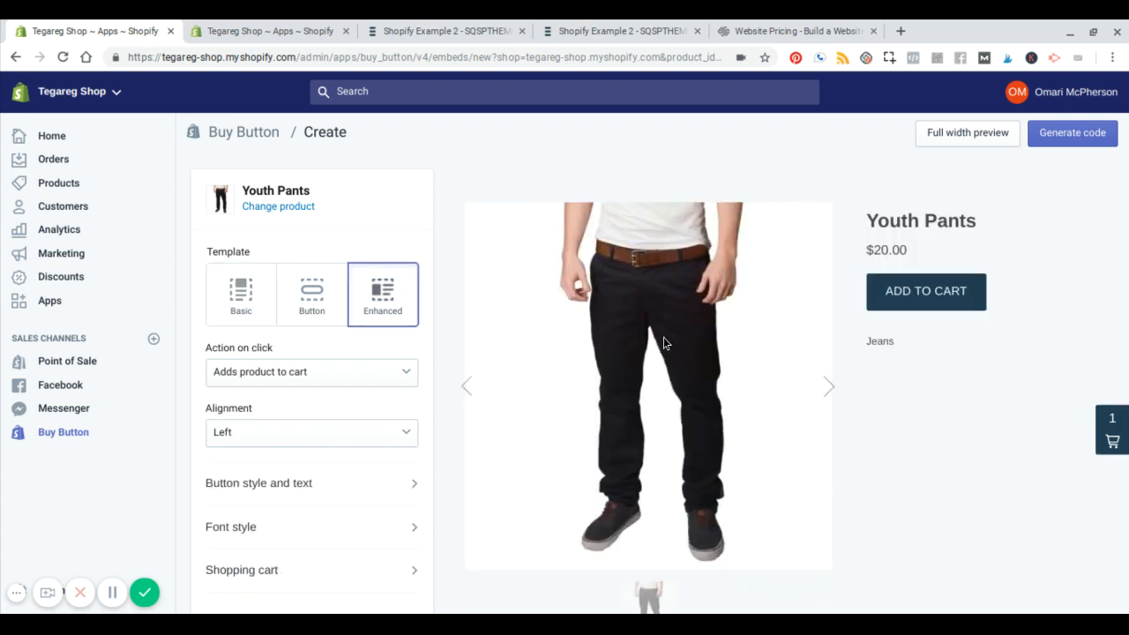
pyautogui.moveTo(898, 441)
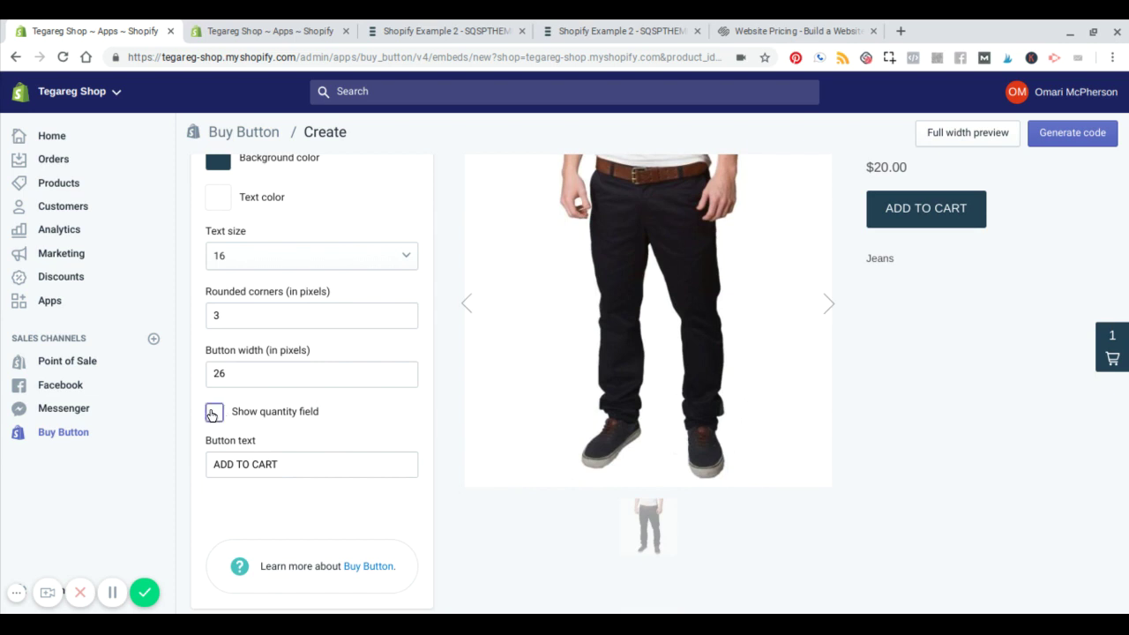
# - Show a quantity field and set rounded corners to 0
pyautogui.click(213, 411)
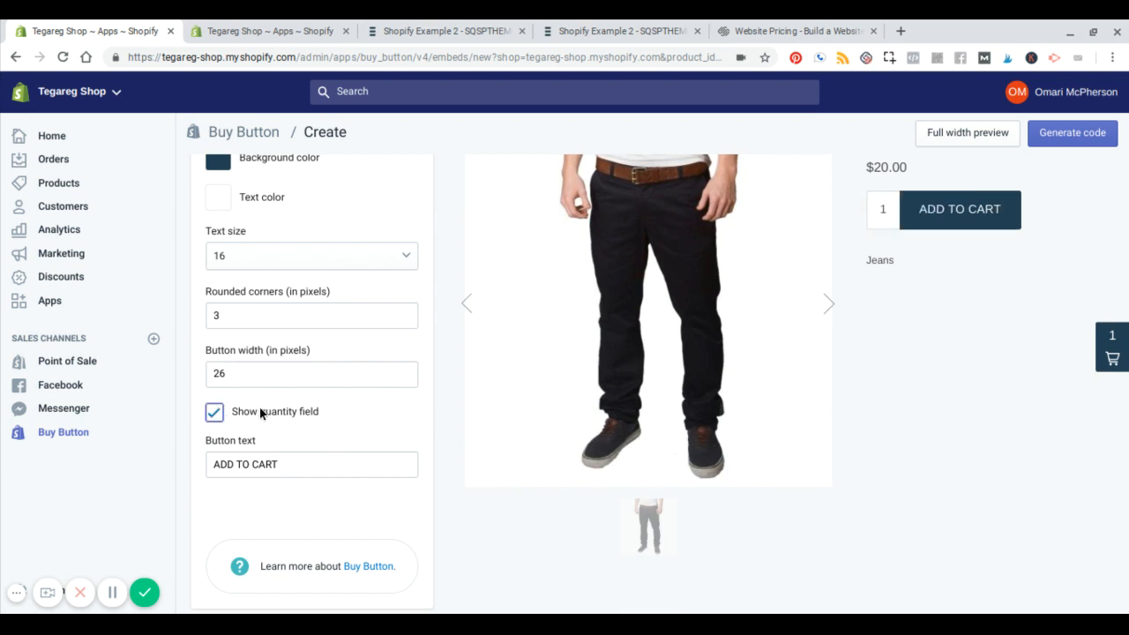
pyautogui.click(310, 315)
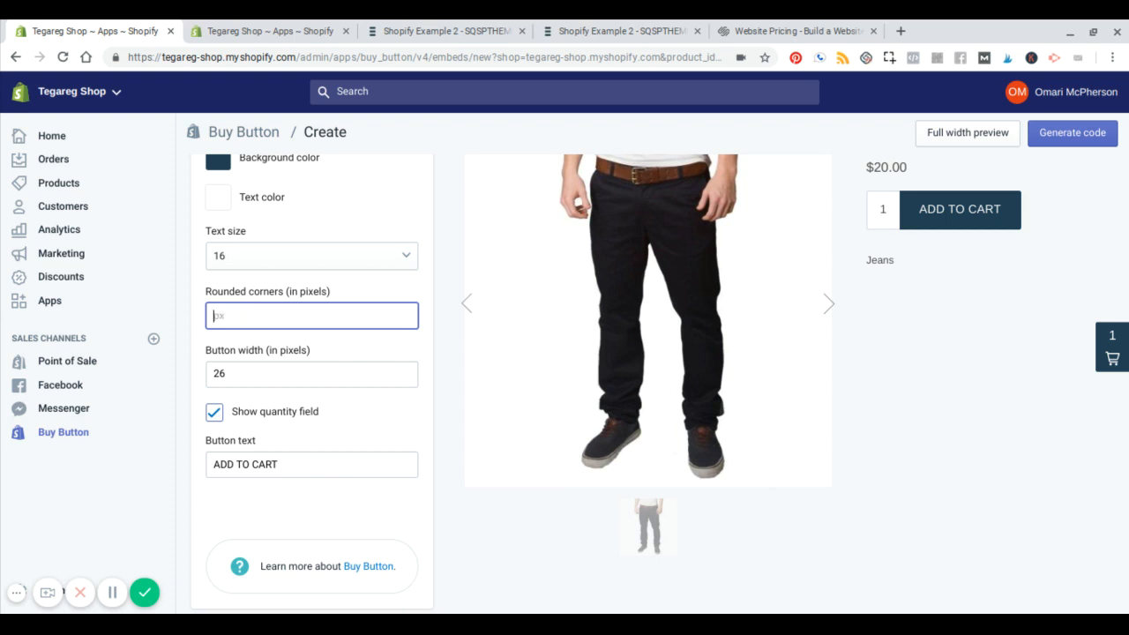
pyautogui.write('0')
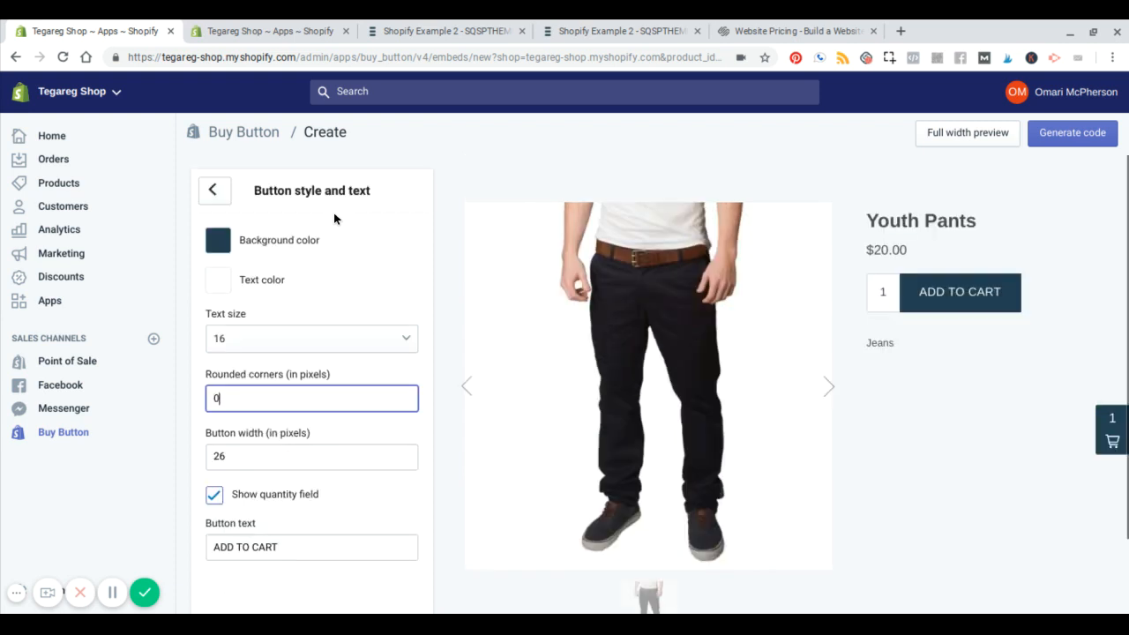
pyautogui.click(213, 191)
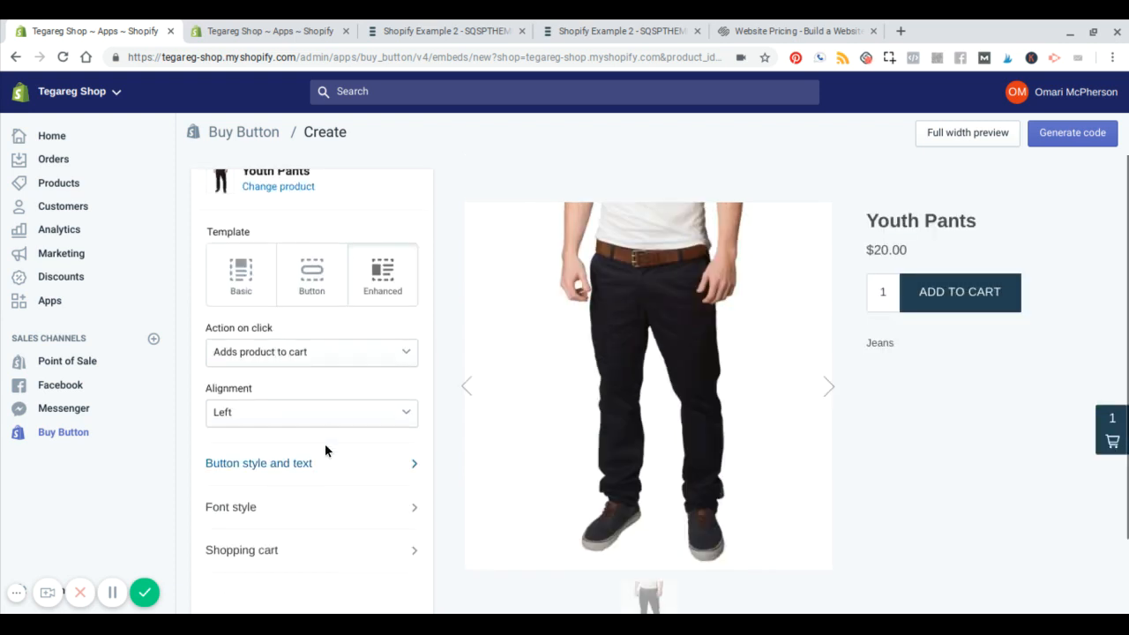
# - Review the Font style and Shopping cart settings
pyautogui.click(230, 507)
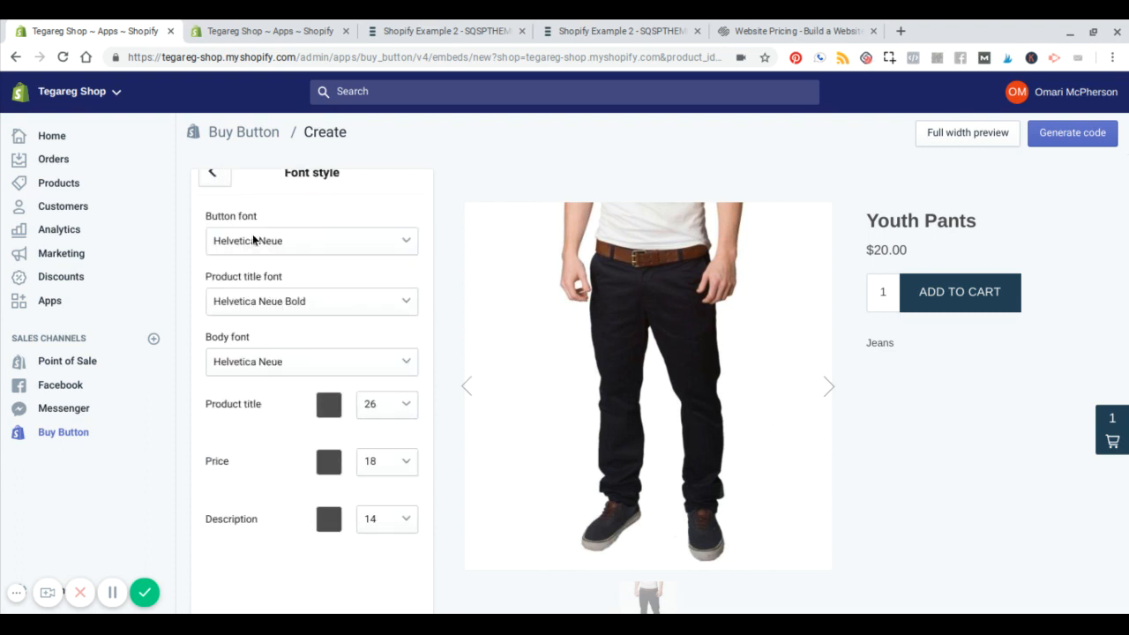
pyautogui.click(214, 172)
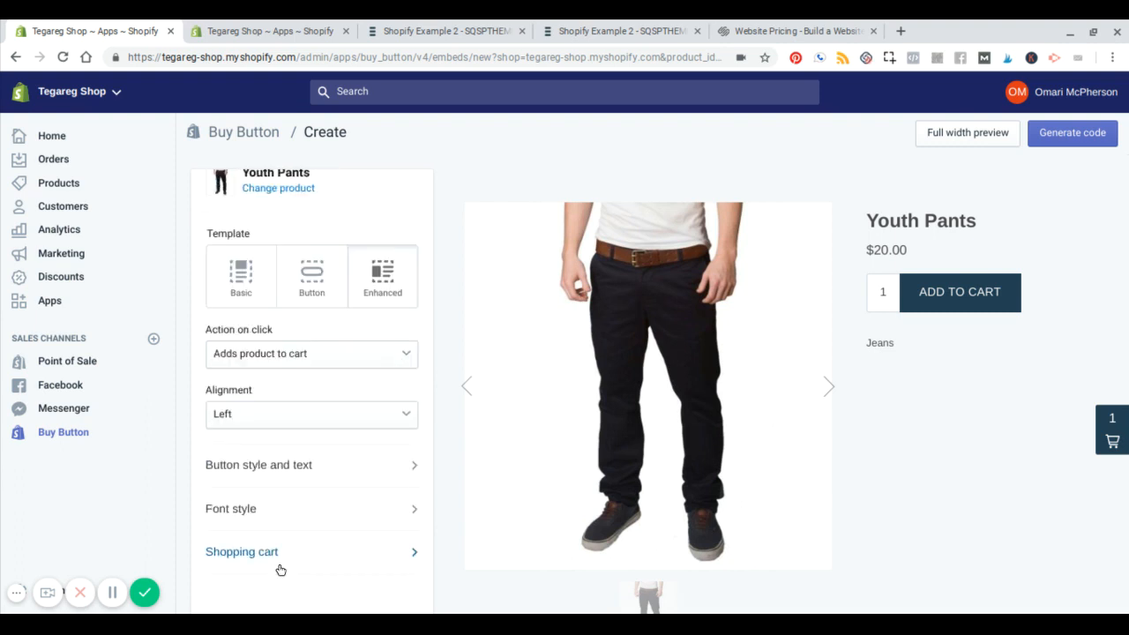
pyautogui.click(241, 552)
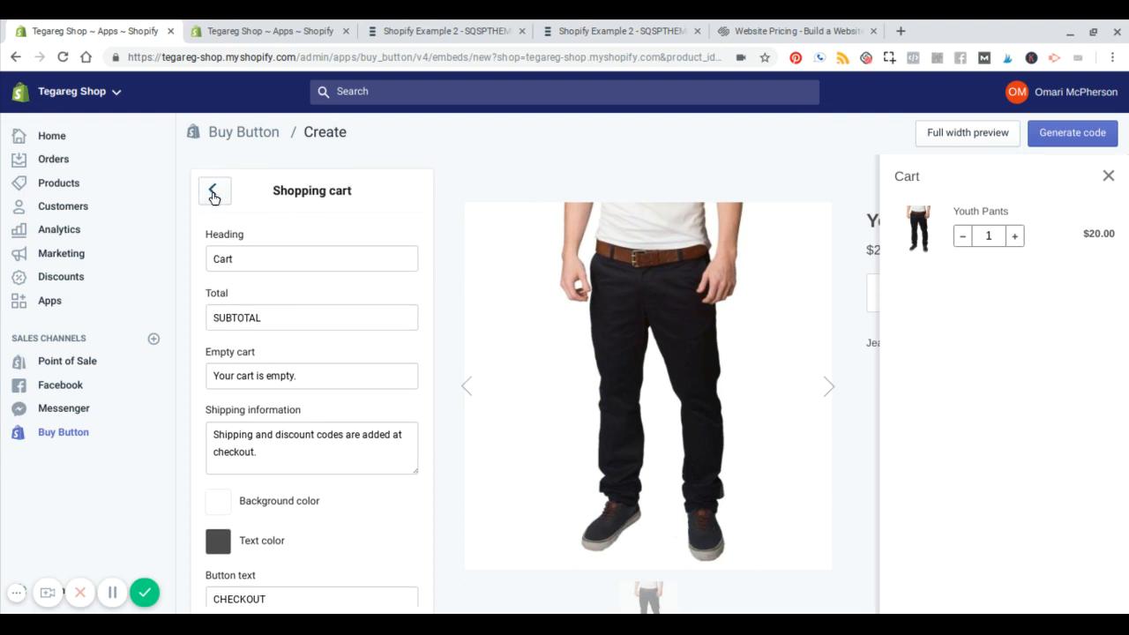
pyautogui.click(215, 191)
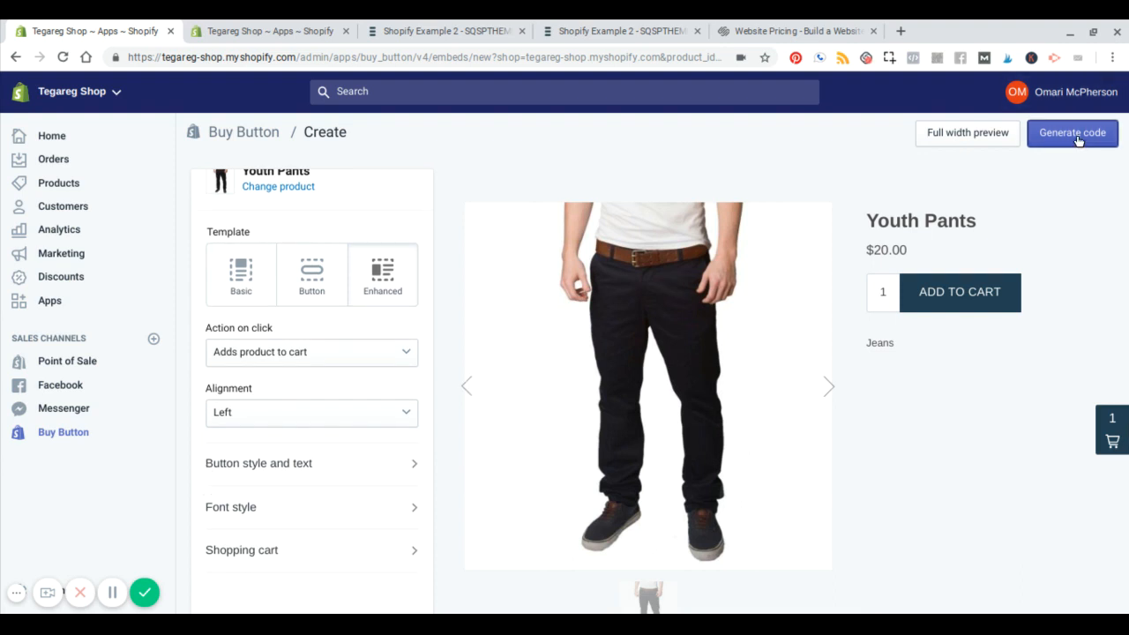
# - Generate the Youth Pants Buy Button embed code and copy it to the clipboard
pyautogui.click(1072, 133)
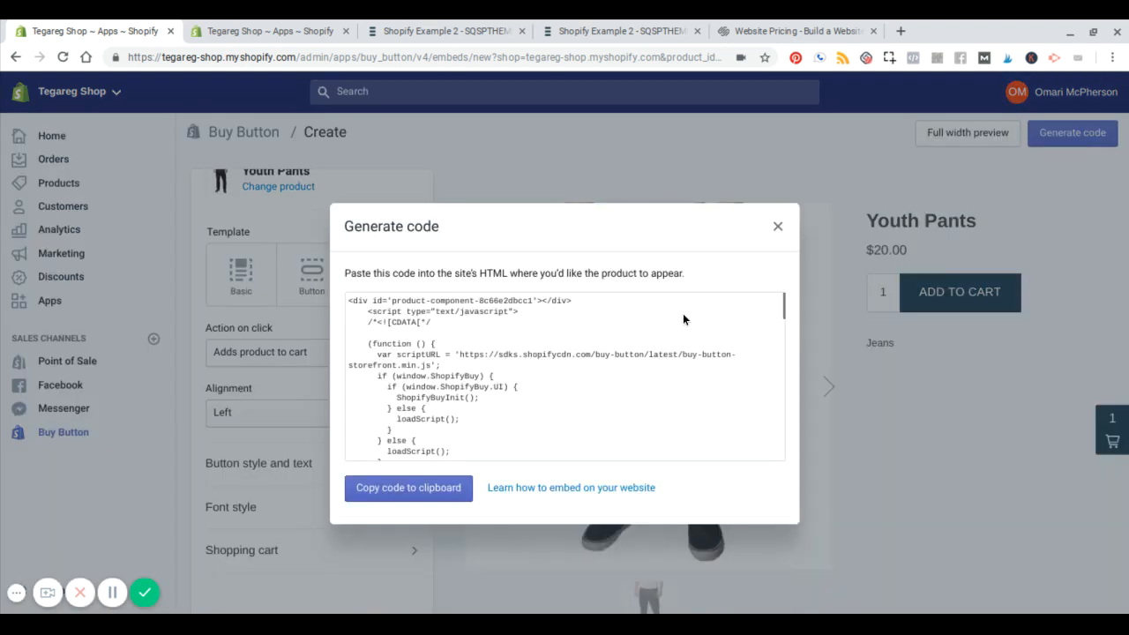
pyautogui.click(408, 487)
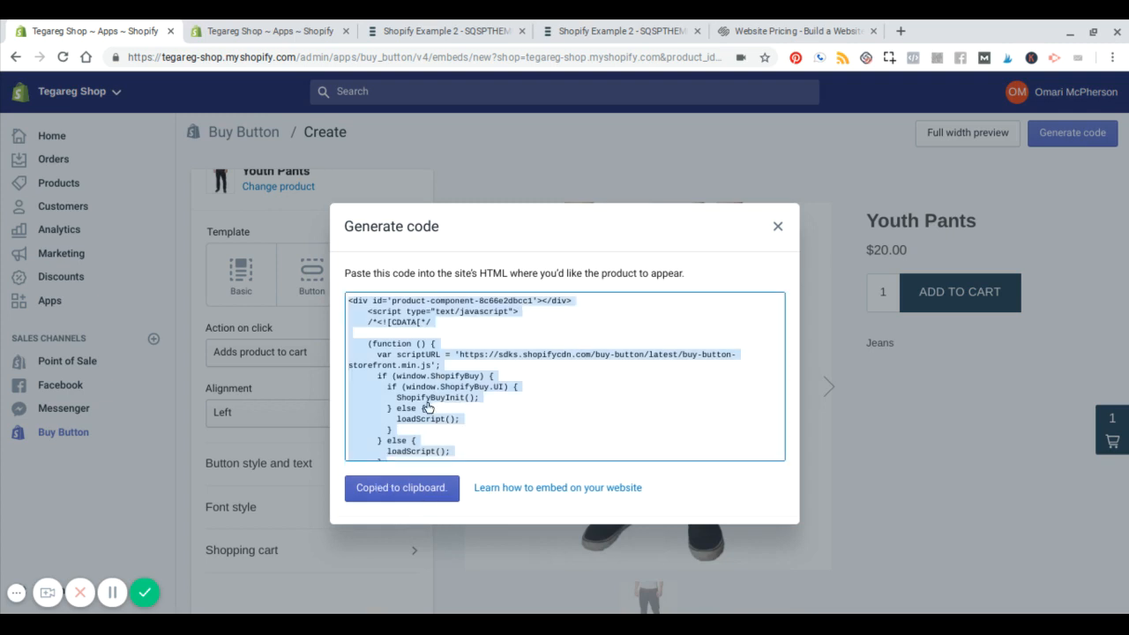
pyautogui.click(445, 31)
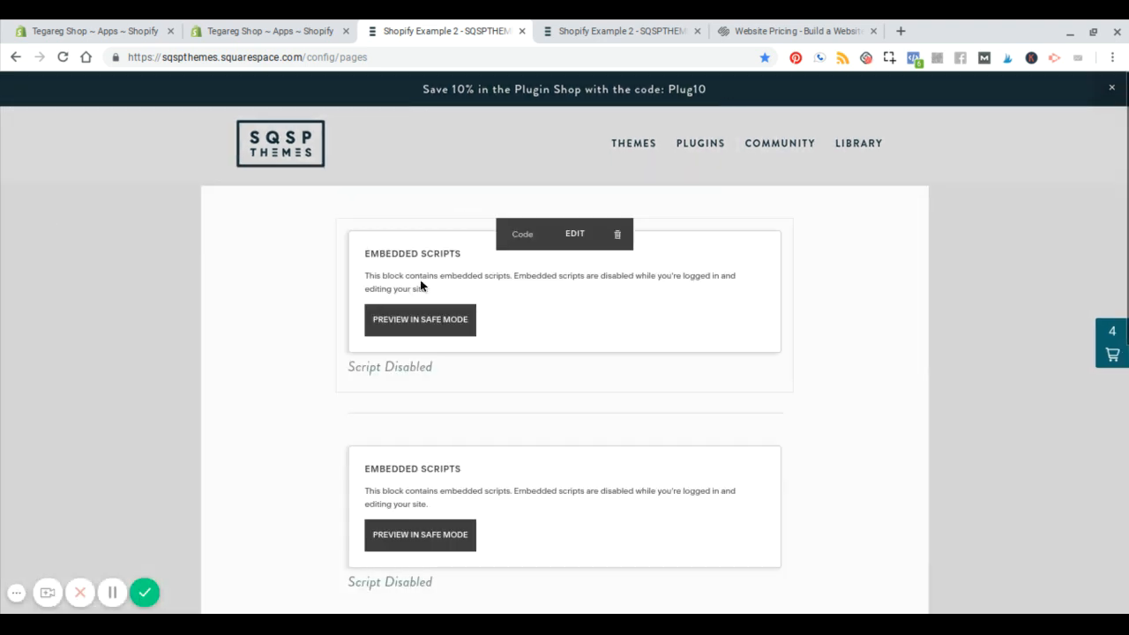
# - Insert a Code block between the script blocks and apply the pasted Buy Button code
pyautogui.click(574, 233)
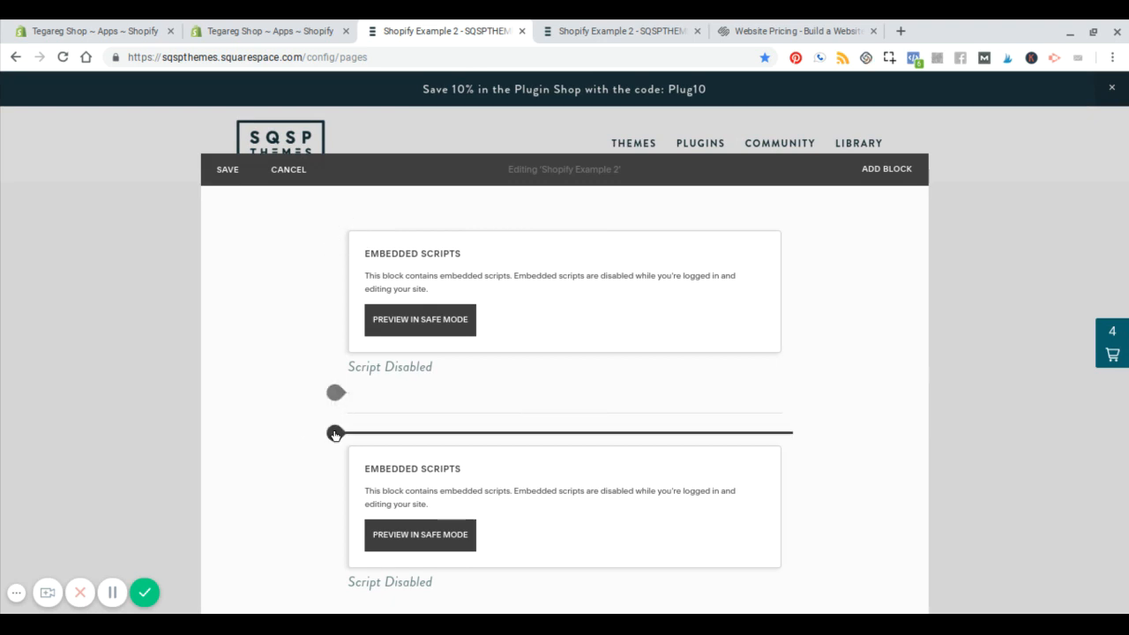
pyautogui.click(335, 433)
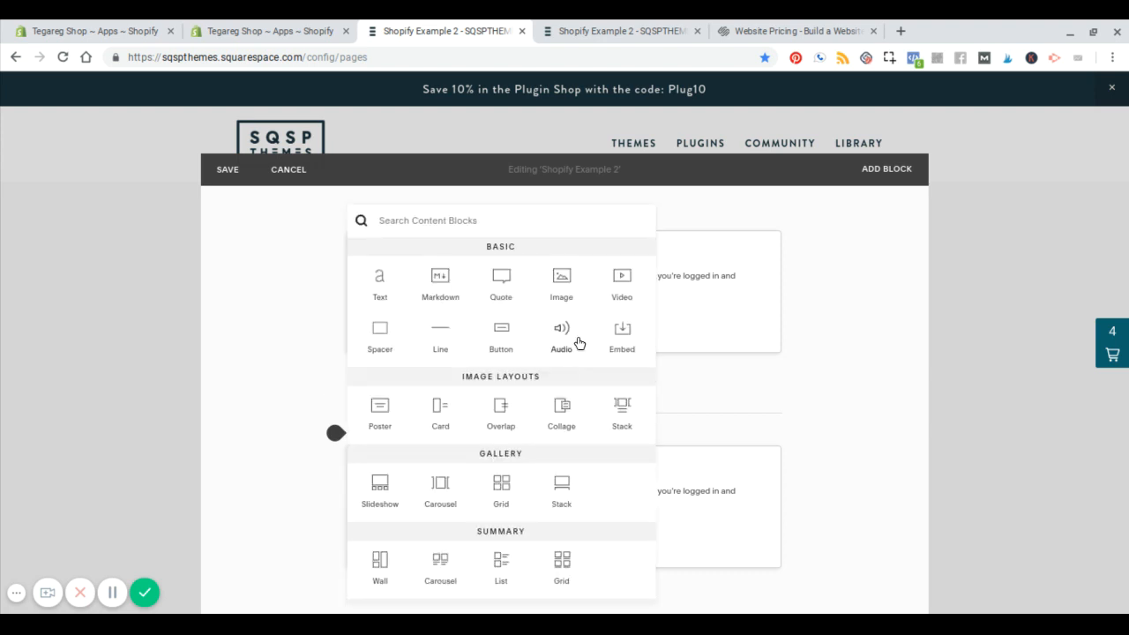
pyautogui.scroll(-3)
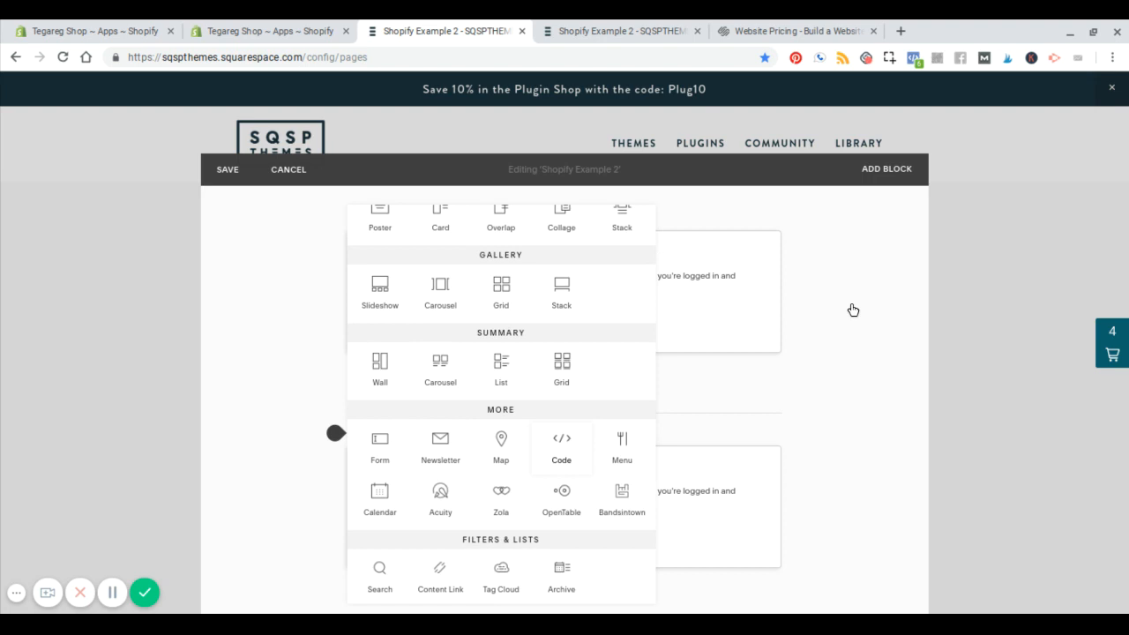
pyautogui.click(560, 445)
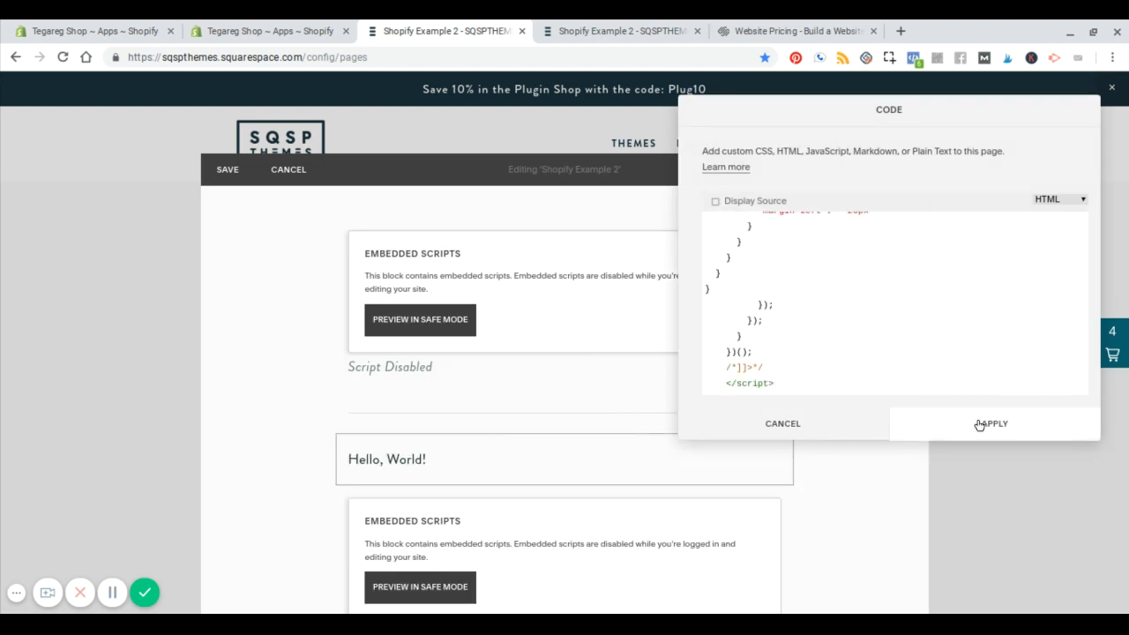
pyautogui.click(993, 424)
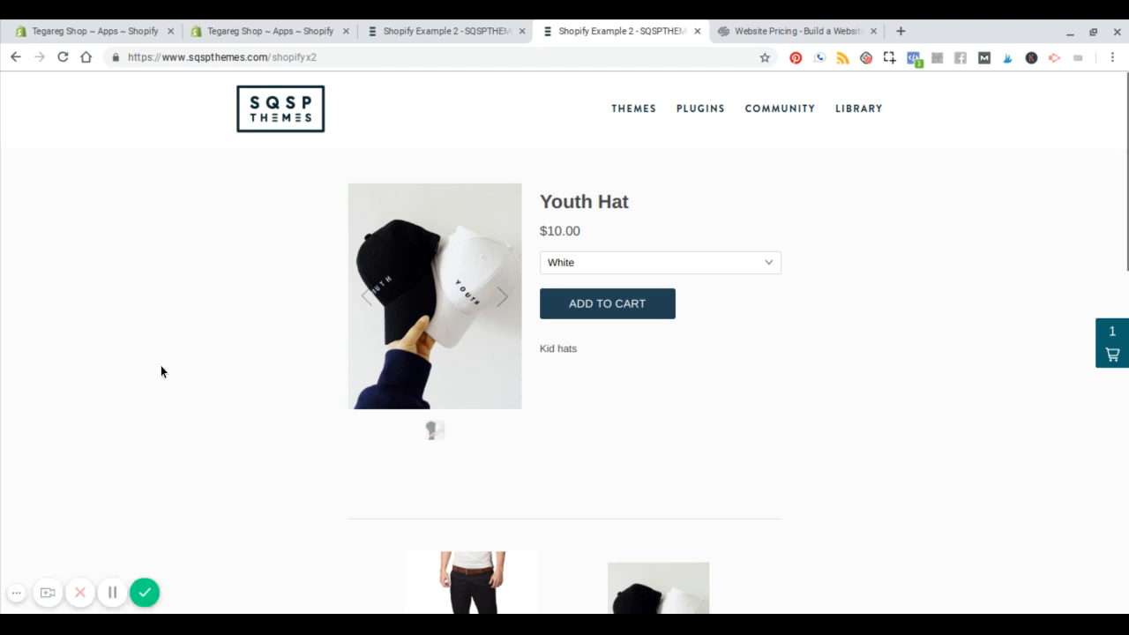
# - Reload the live site and scroll through Youth Hat, Youth Pants and the product cards
pyautogui.click(499, 57)
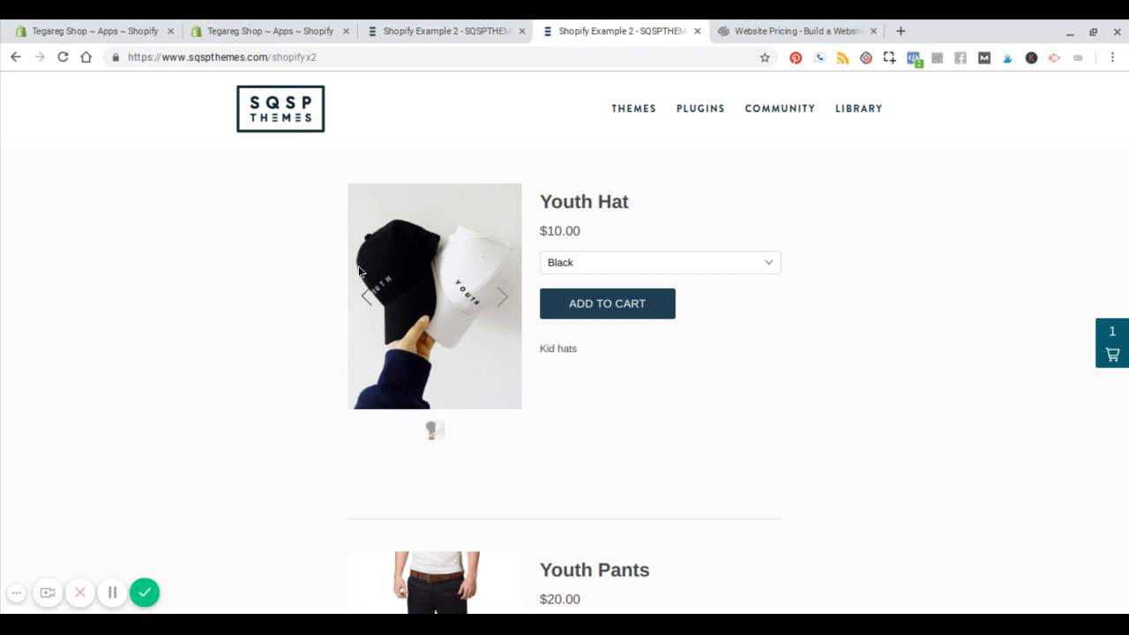
pyautogui.moveTo(815, 375)
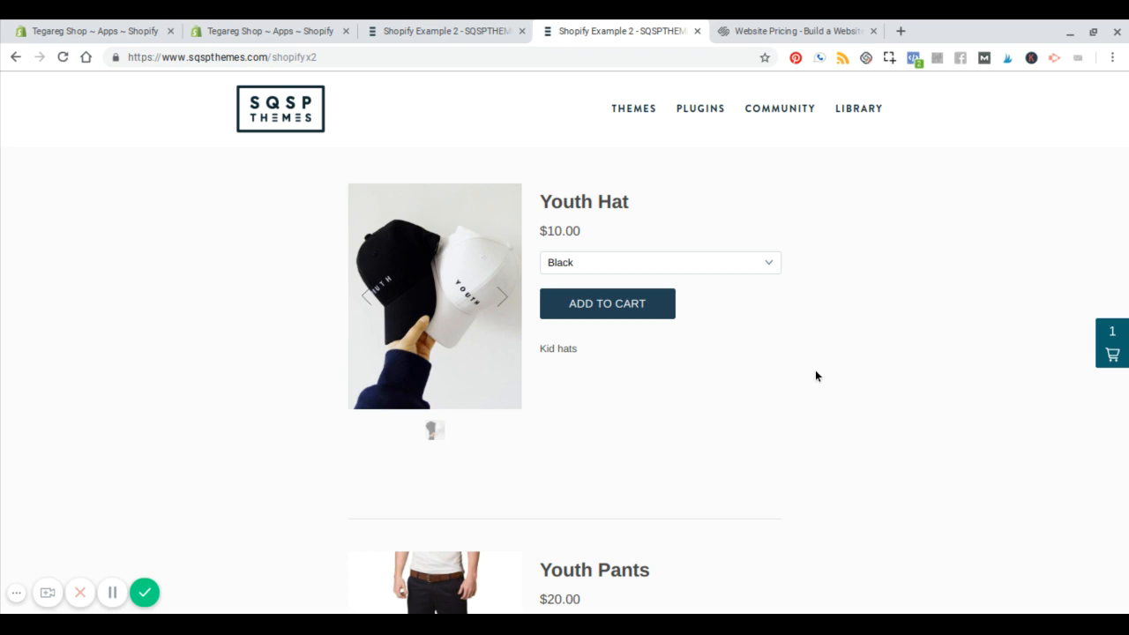
pyautogui.moveTo(298, 359)
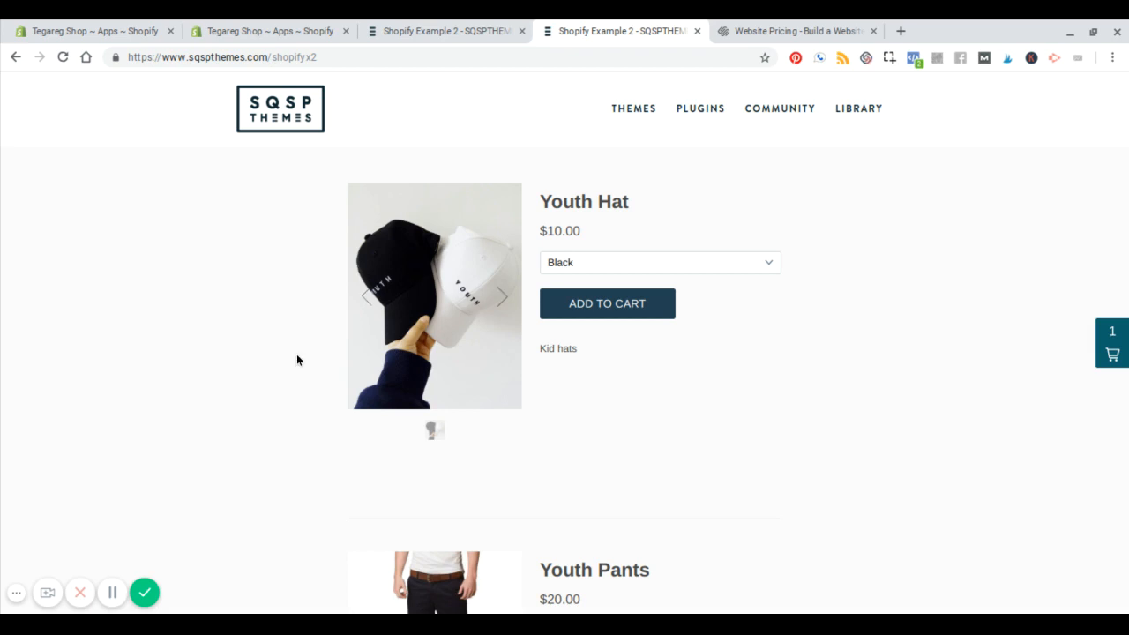
pyautogui.scroll(-3)
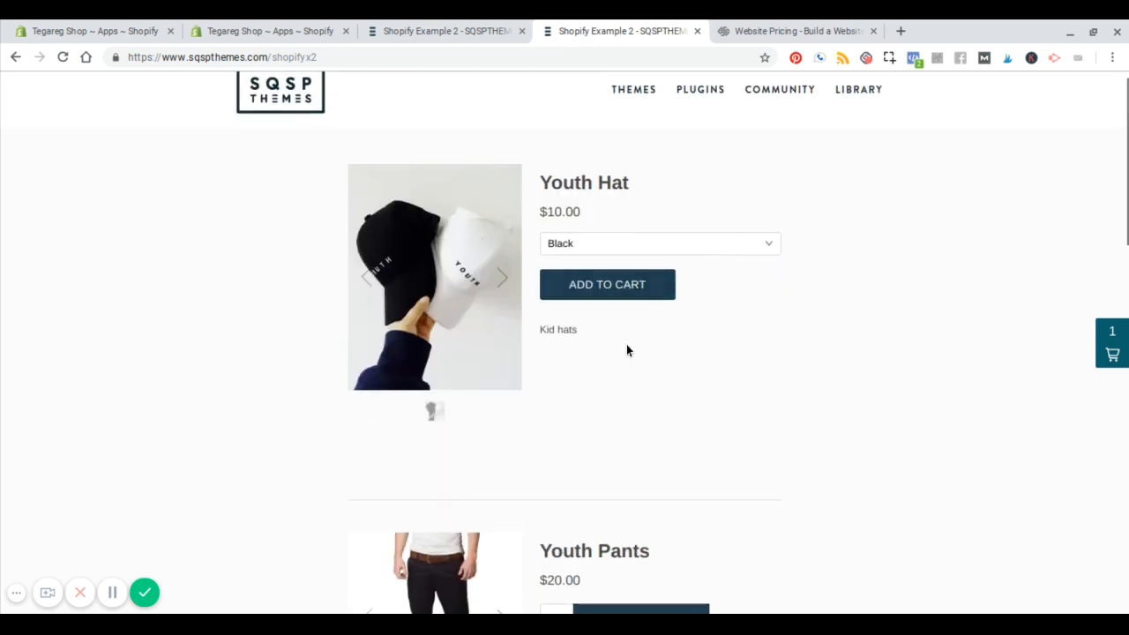
pyautogui.scroll(-3)
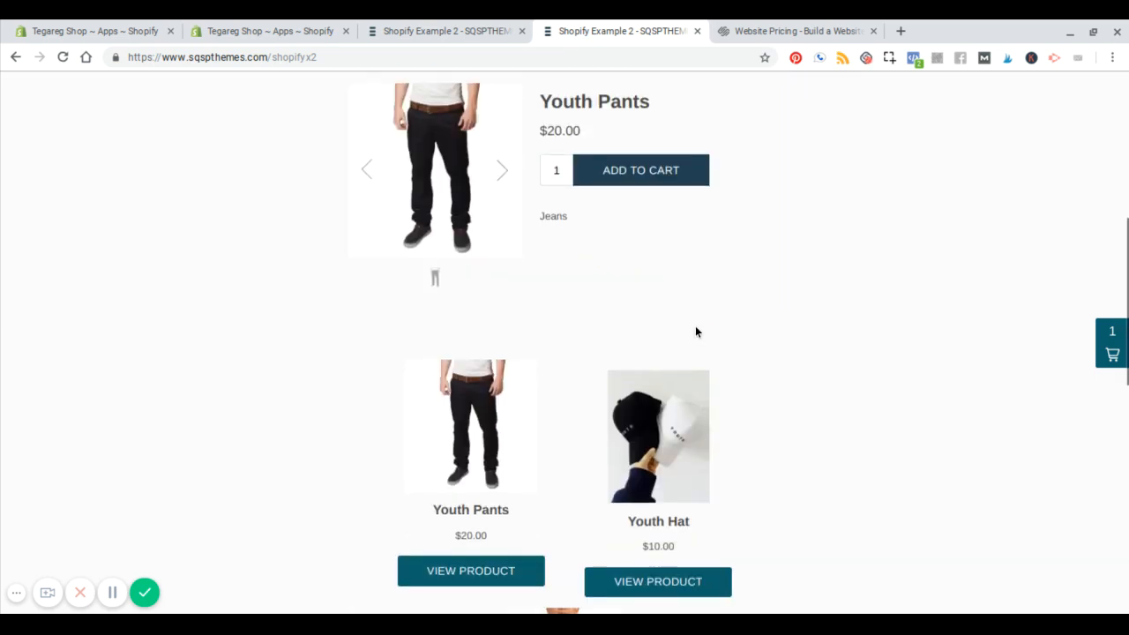
pyautogui.scroll(-3)
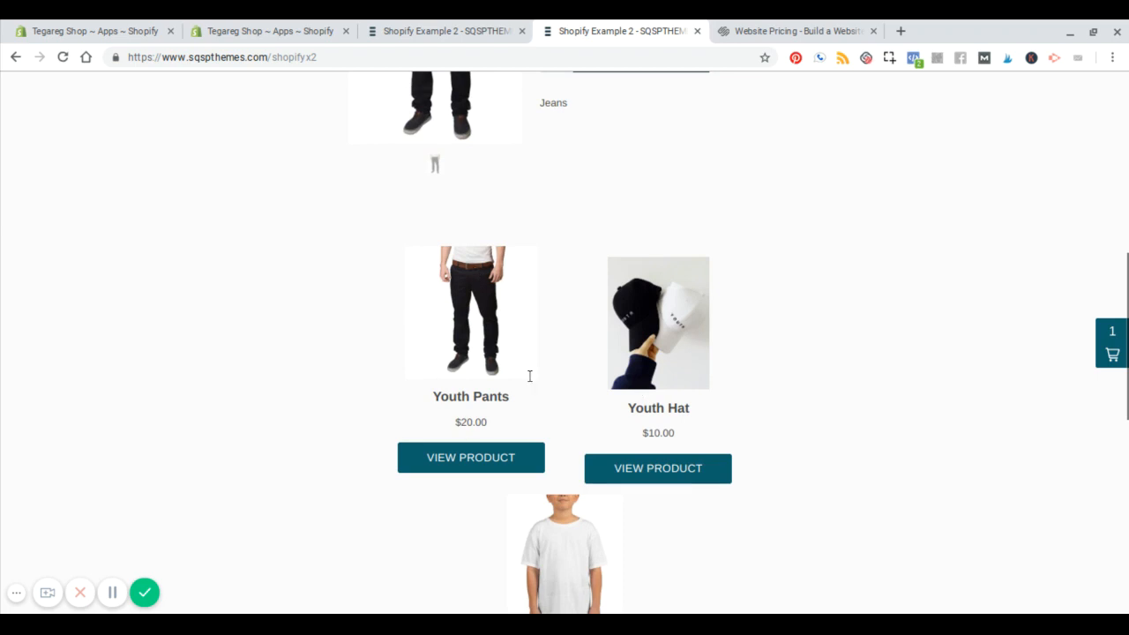
pyautogui.scroll(-3)
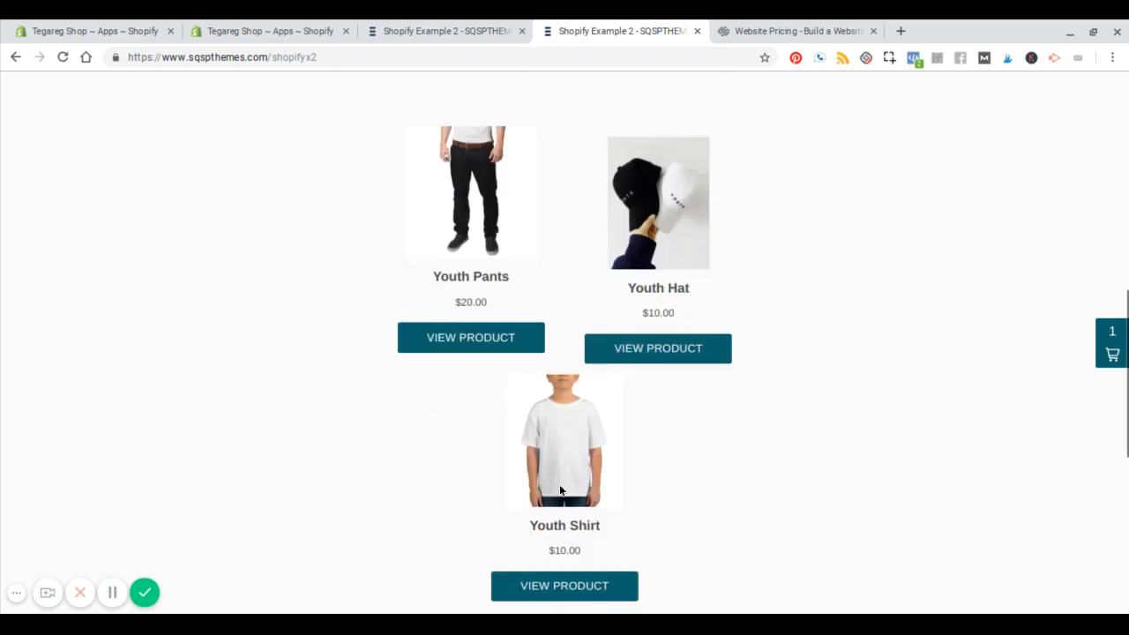
pyautogui.click(657, 348)
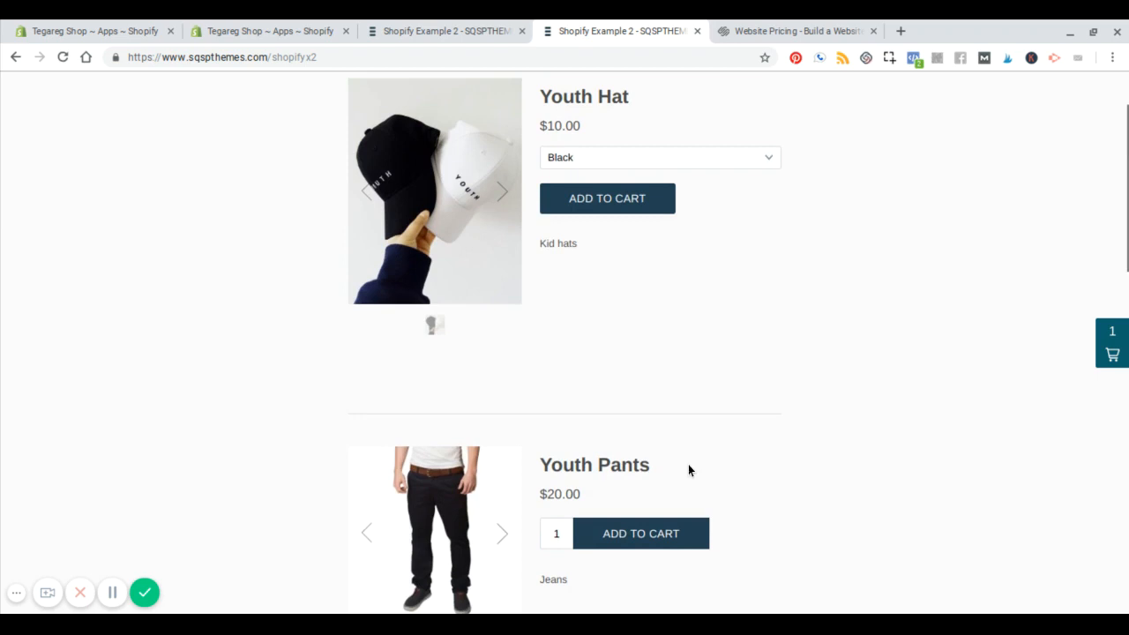
pyautogui.scroll(3)
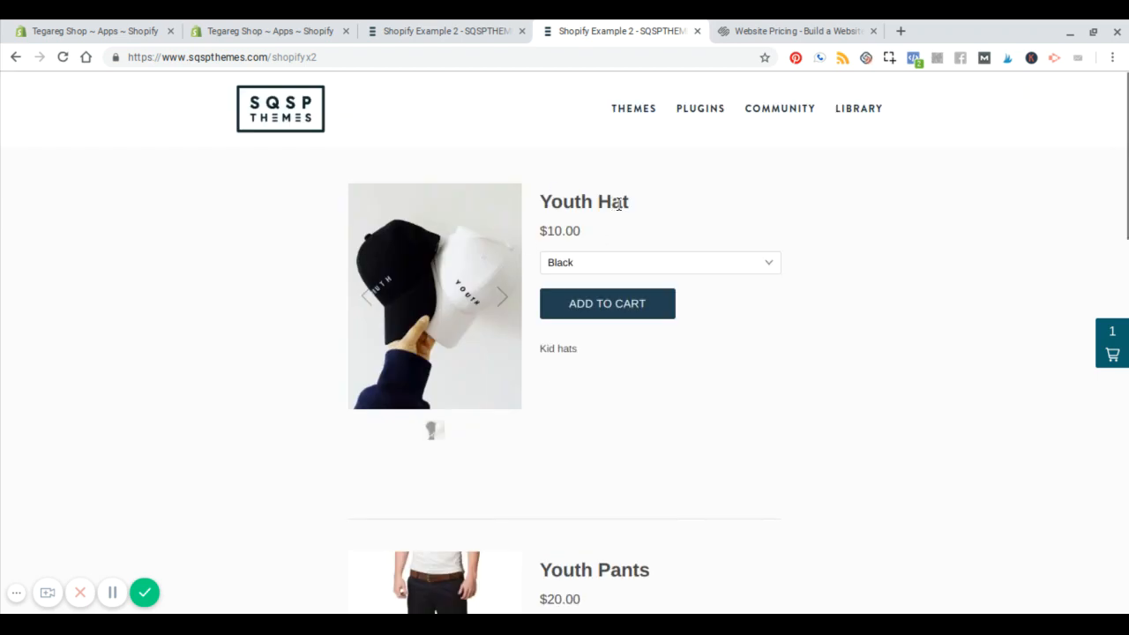
pyautogui.scroll(-3)
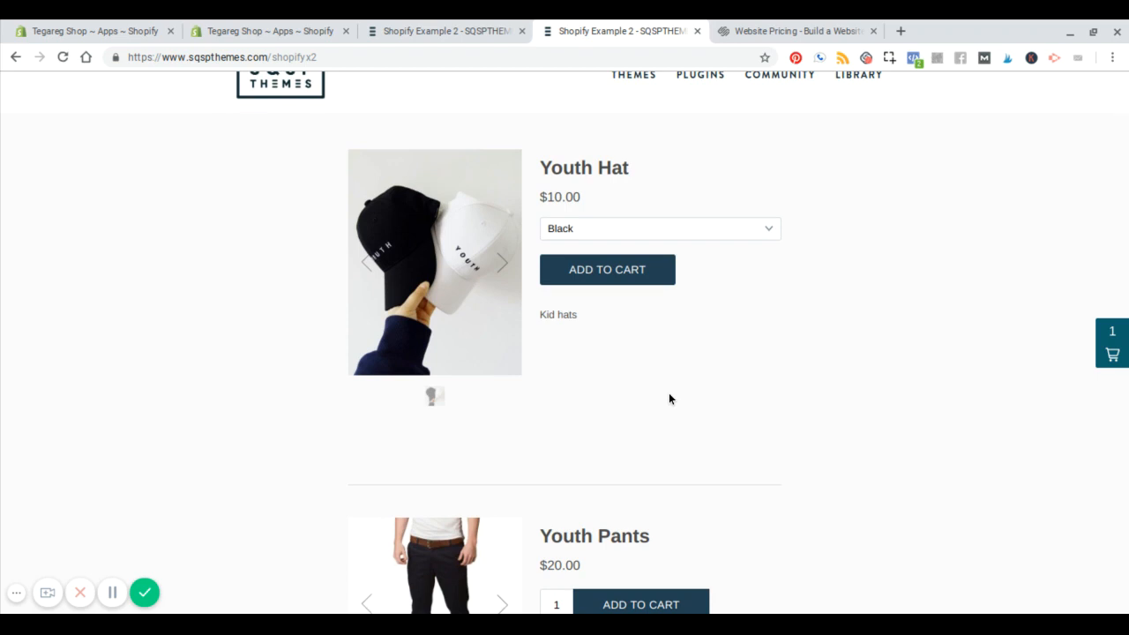
pyautogui.moveTo(567, 502)
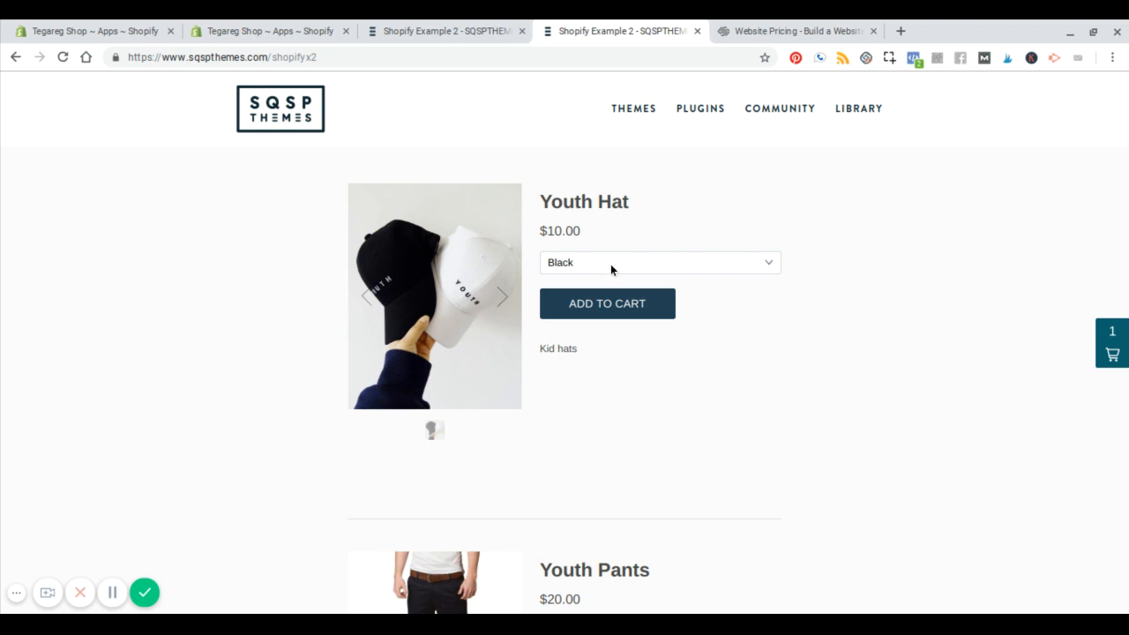
pyautogui.moveTo(598, 286)
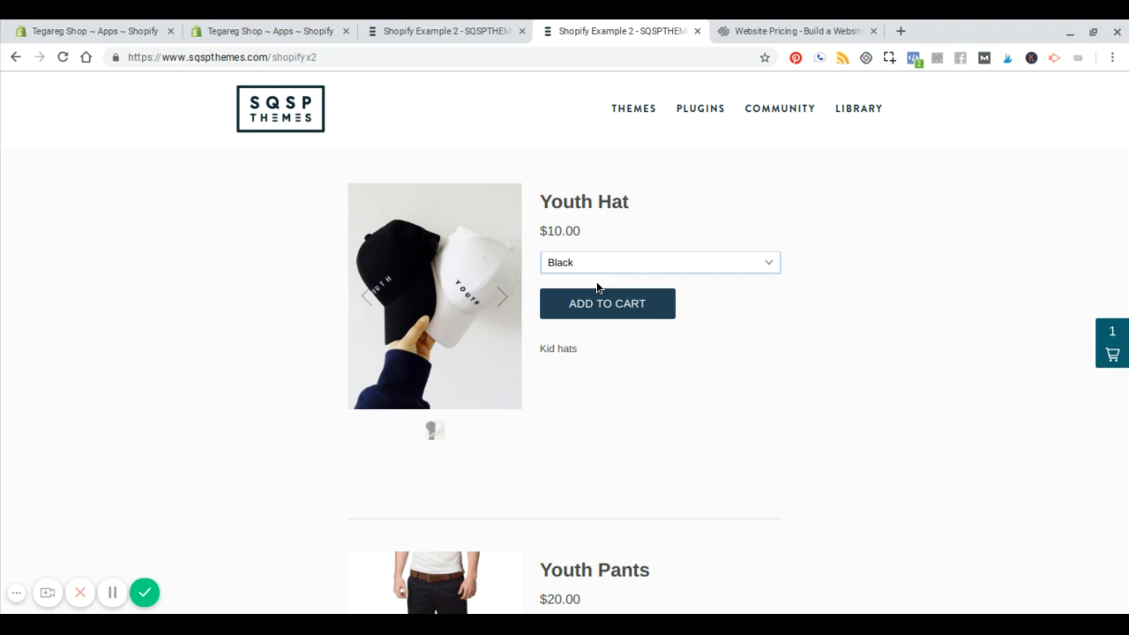
# - Add Youth Pants to the cart and close the cart drawer
pyautogui.click(606, 303)
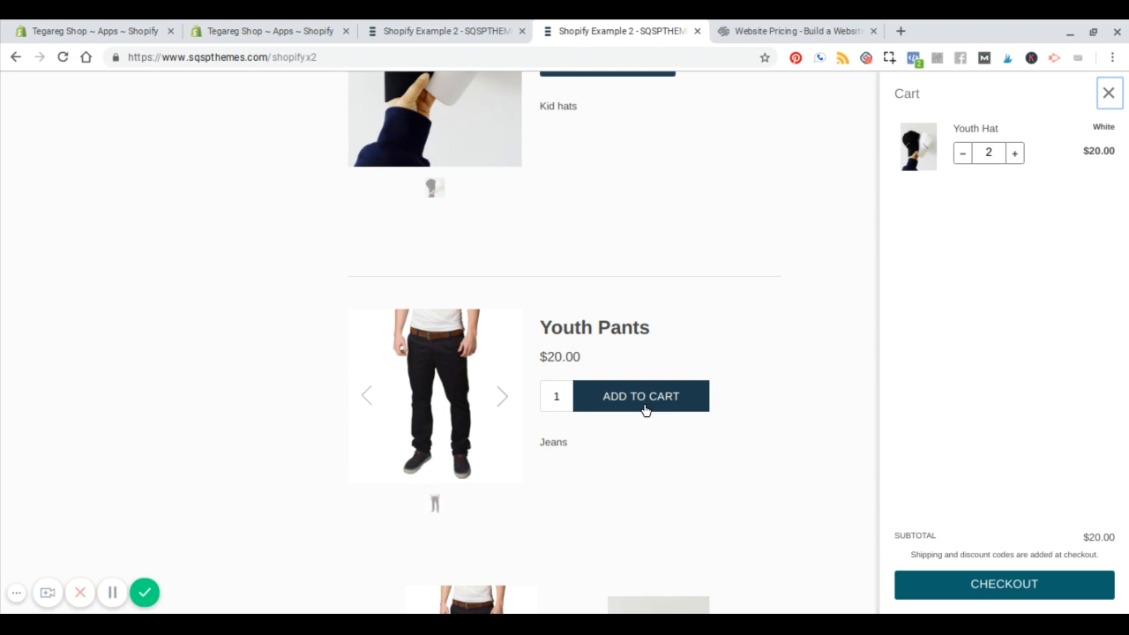
pyautogui.click(640, 395)
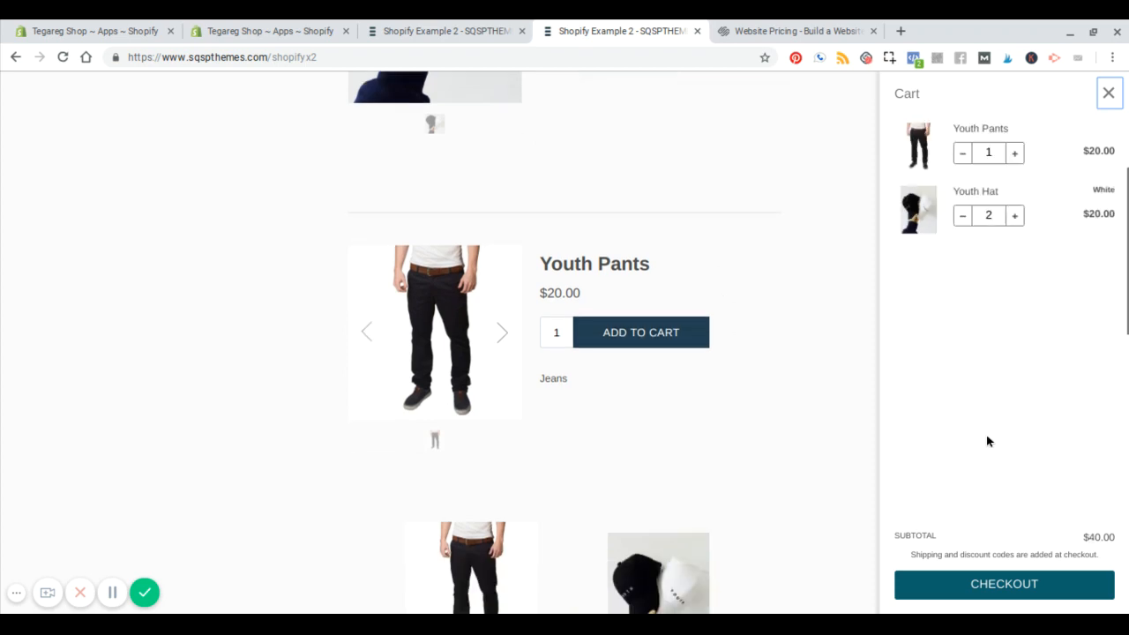
pyautogui.moveTo(1122, 53)
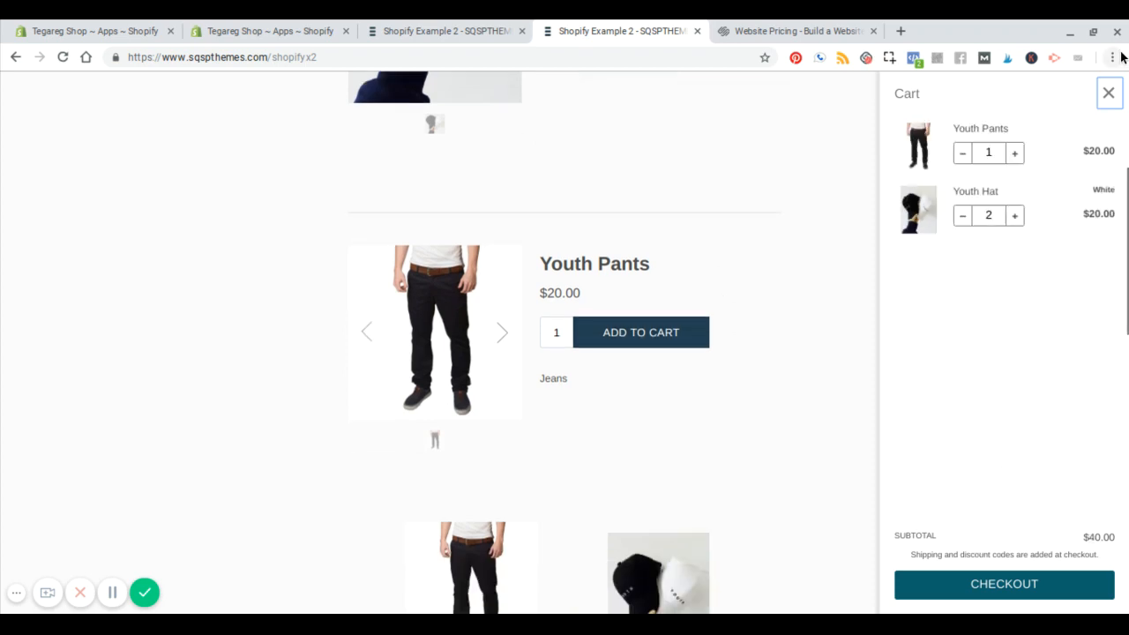
pyautogui.click(1102, 92)
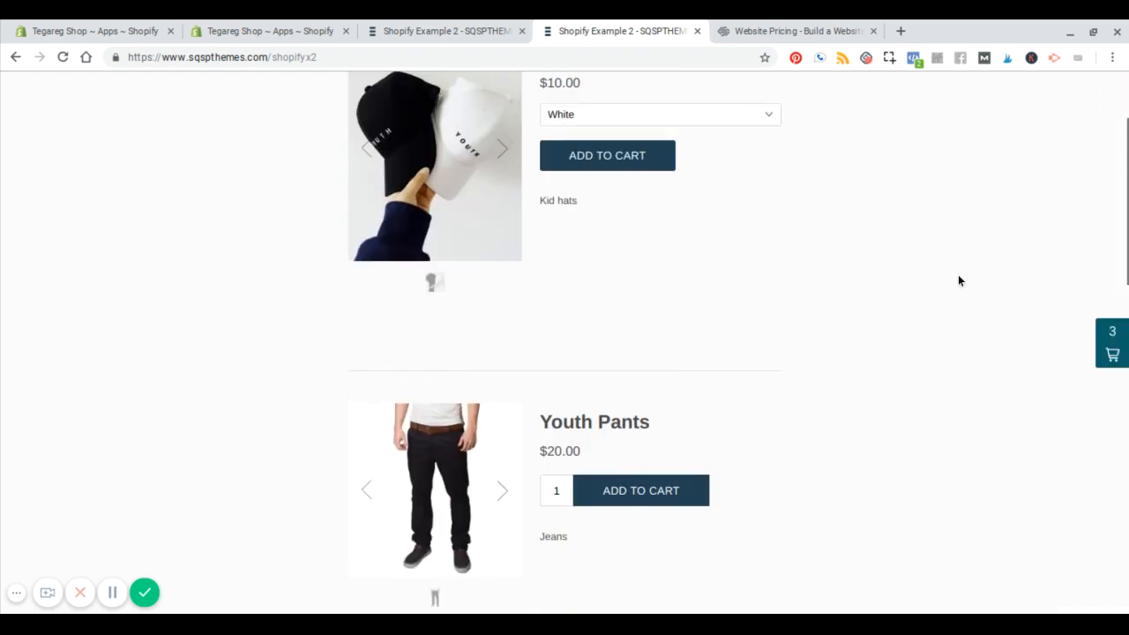
# - Reopen the cart to verify one Youth Pants and two white Youth Hats, $40 subtotal
pyautogui.click(1112, 351)
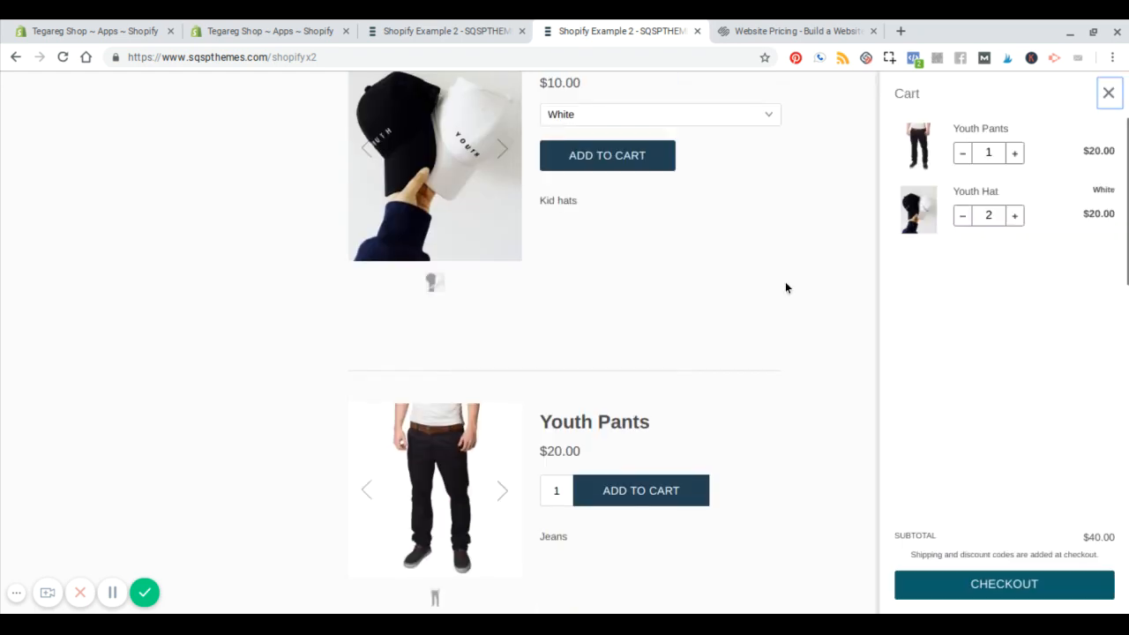
pyautogui.scroll(-3)
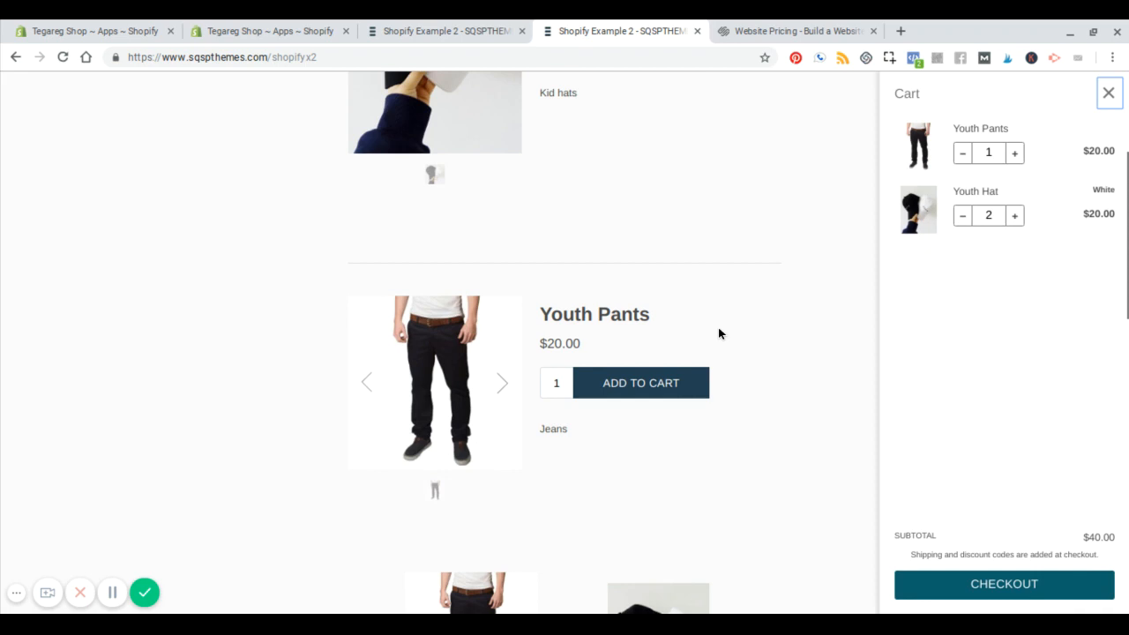
pyautogui.click(1102, 92)
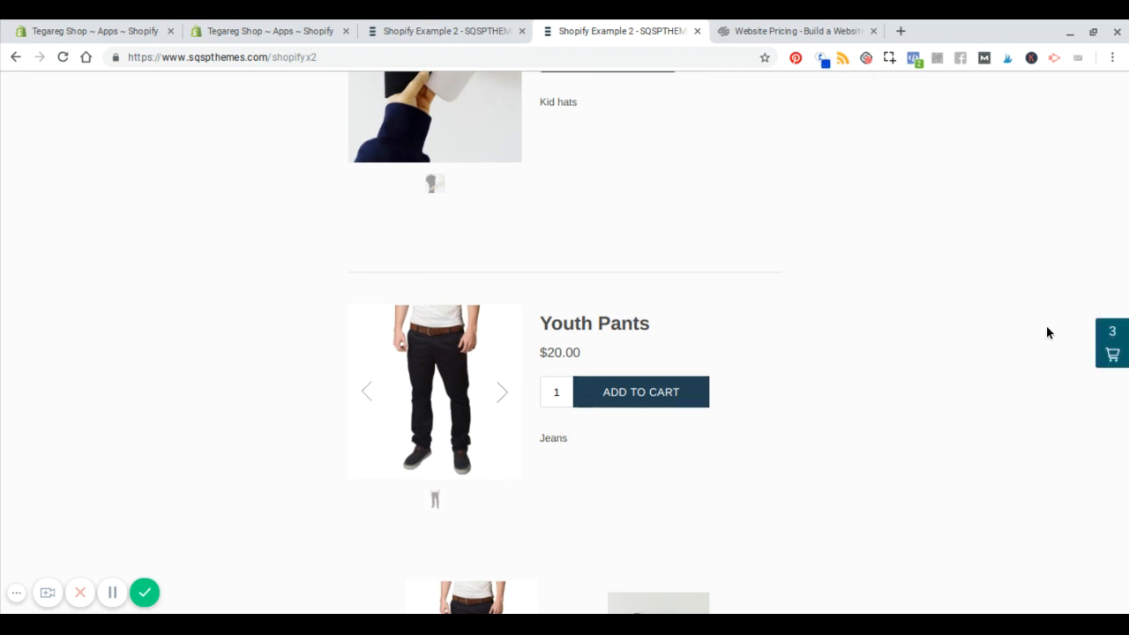
pyautogui.click(1120, 349)
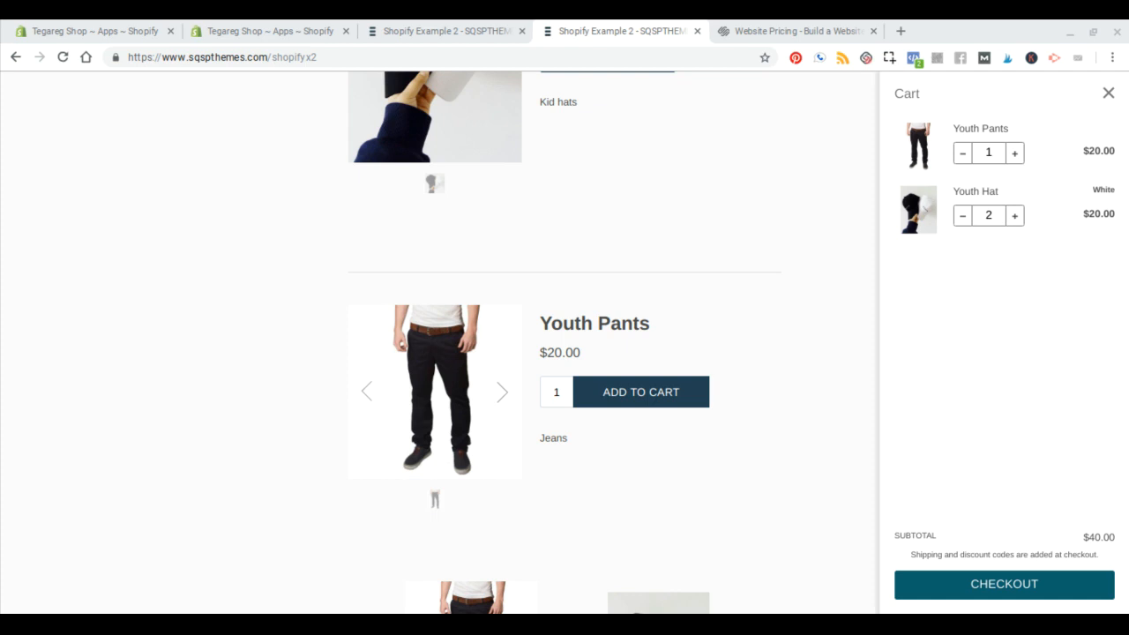
pyautogui.moveTo(820, 203)
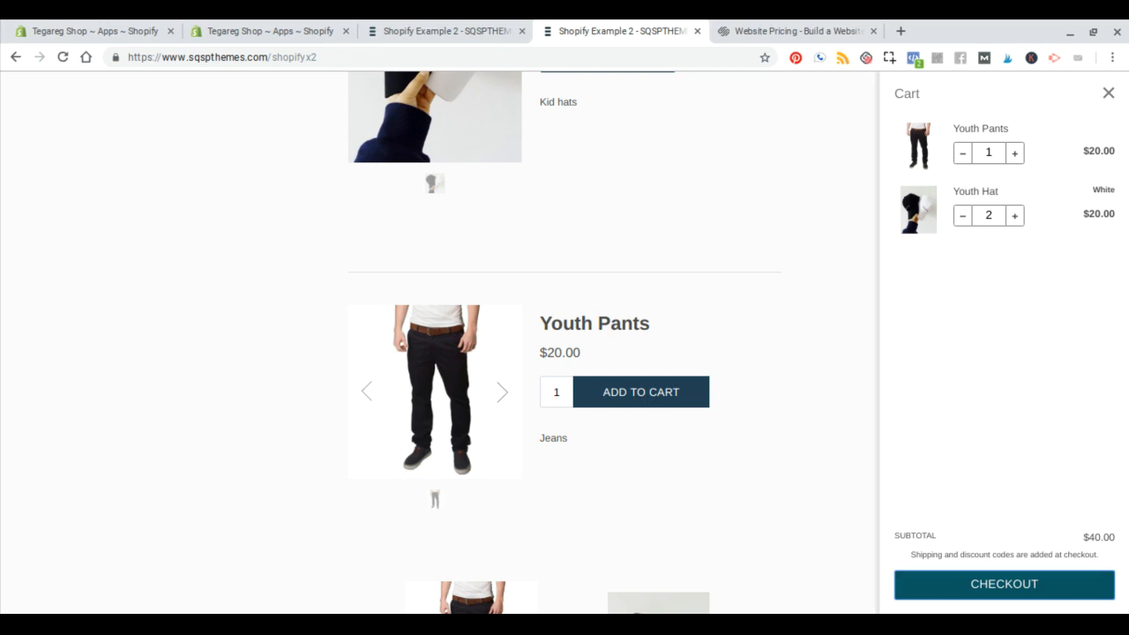
pyautogui.moveTo(917, 136)
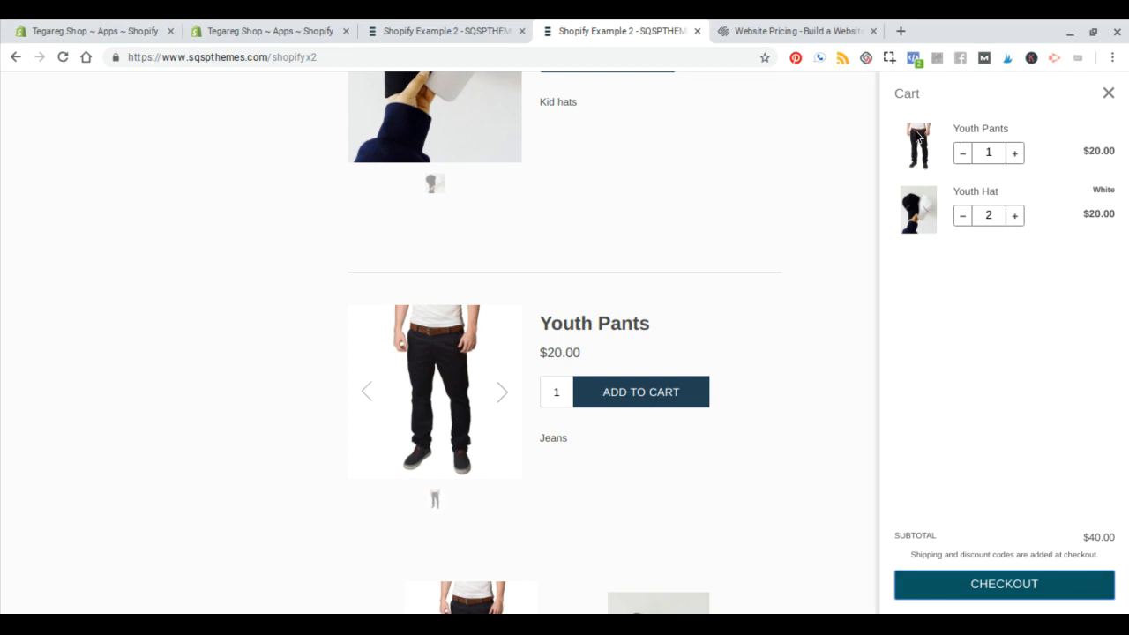
pyautogui.moveTo(1106, 92)
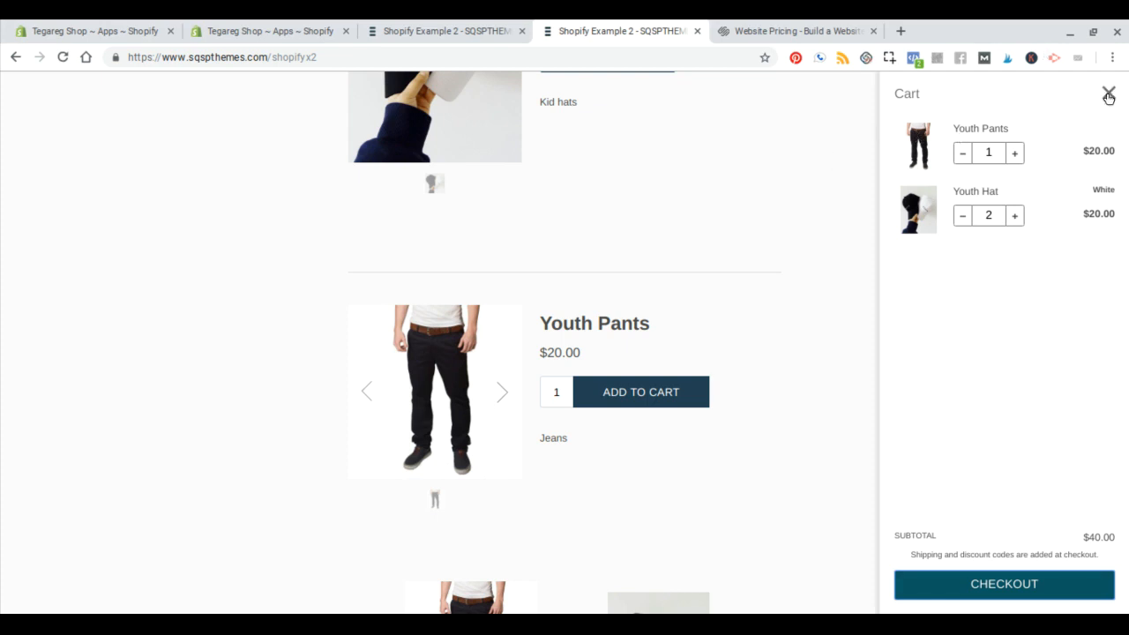
pyautogui.click(1084, 95)
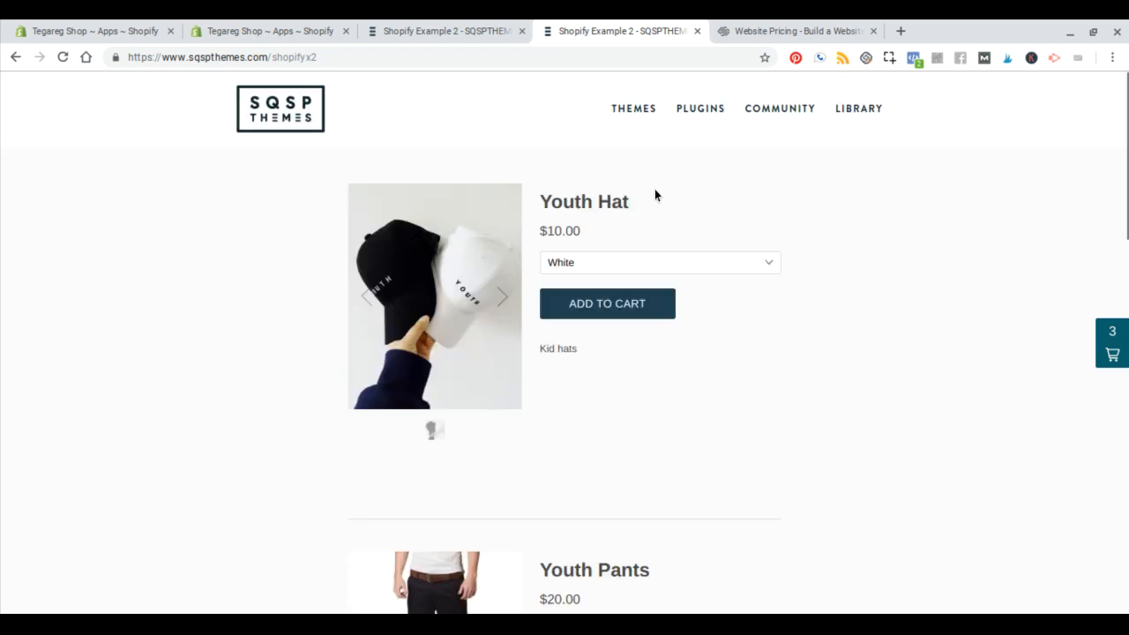
pyautogui.moveTo(195, 198)
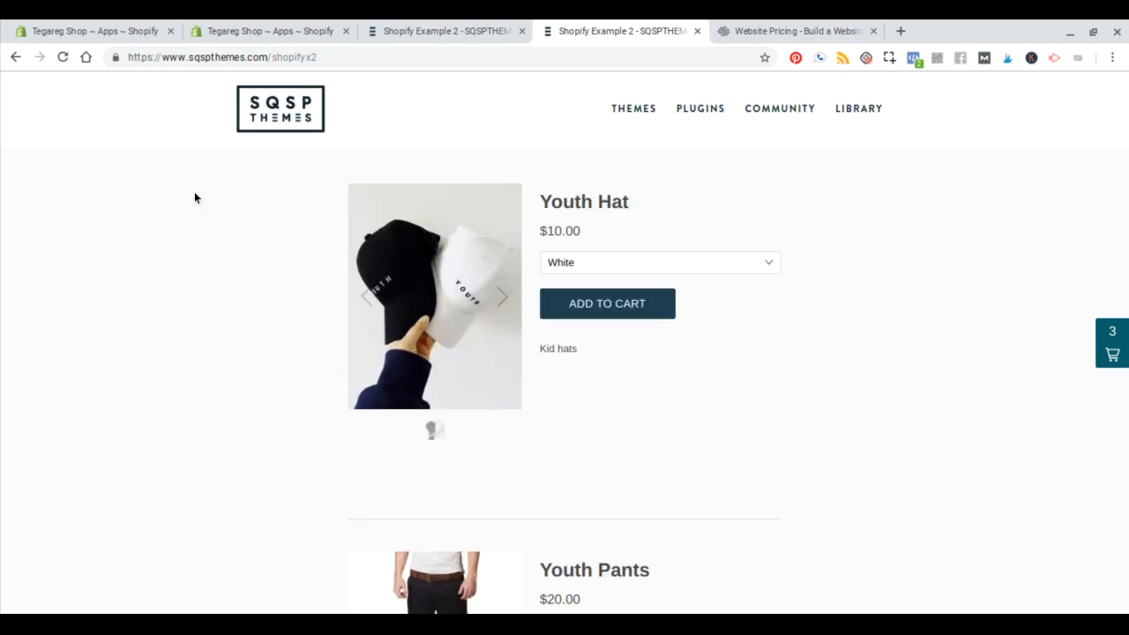
pyautogui.moveTo(173, 187)
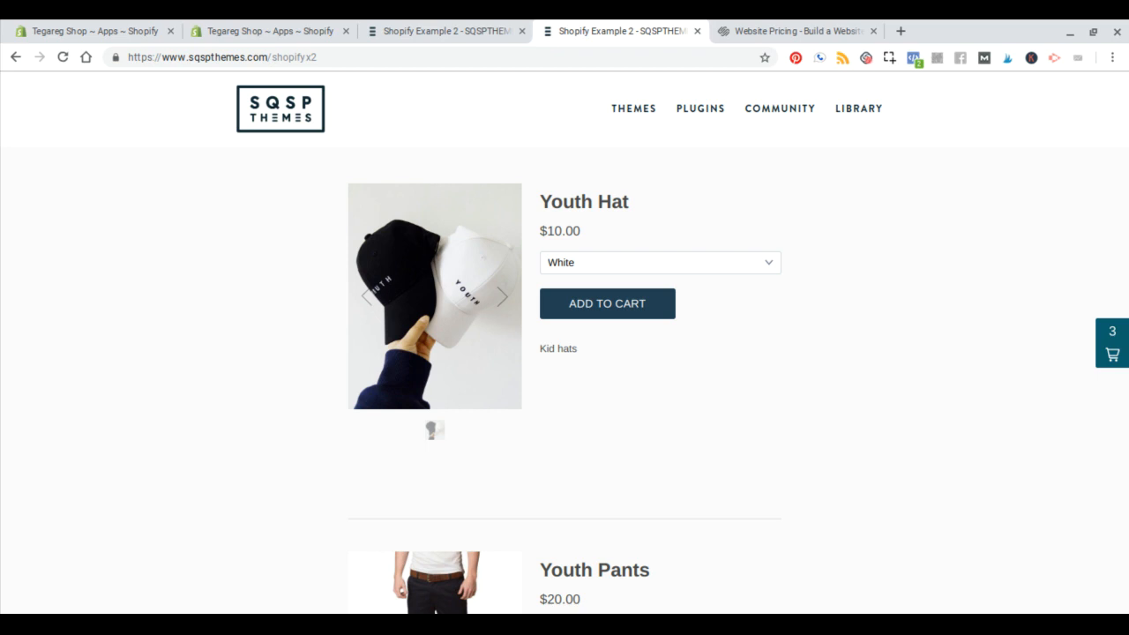
pyautogui.moveTo(221, 461)
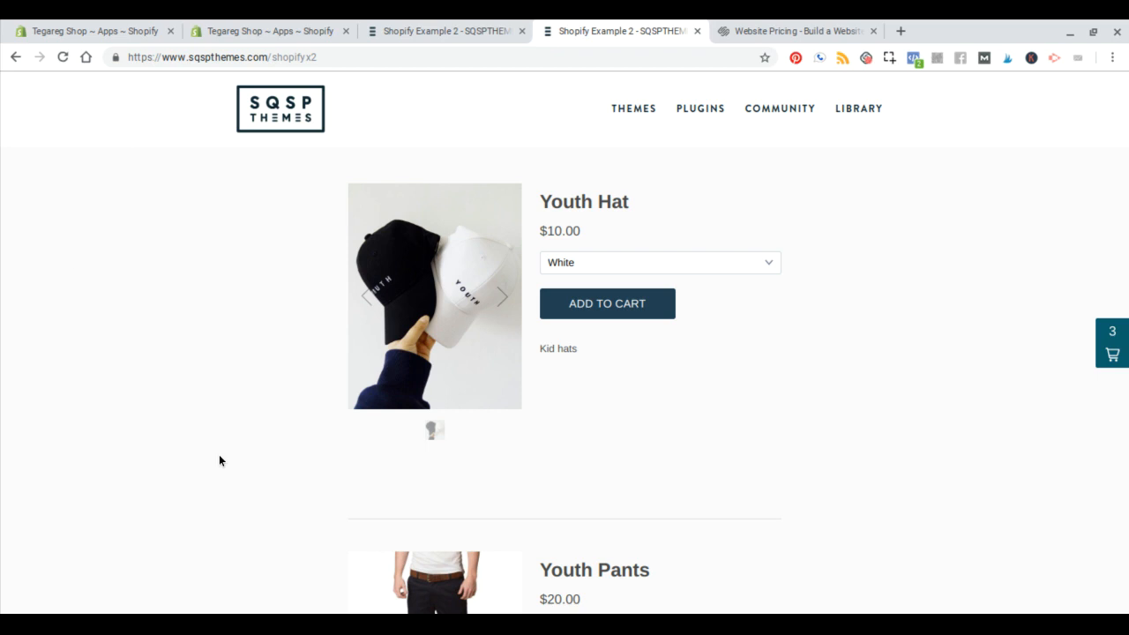